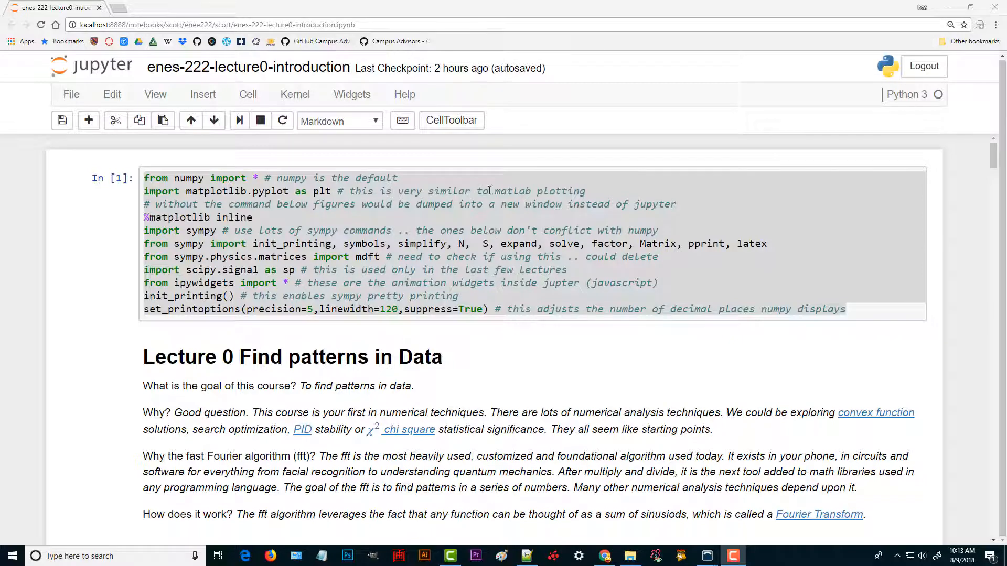
mouse_move(103, 75)
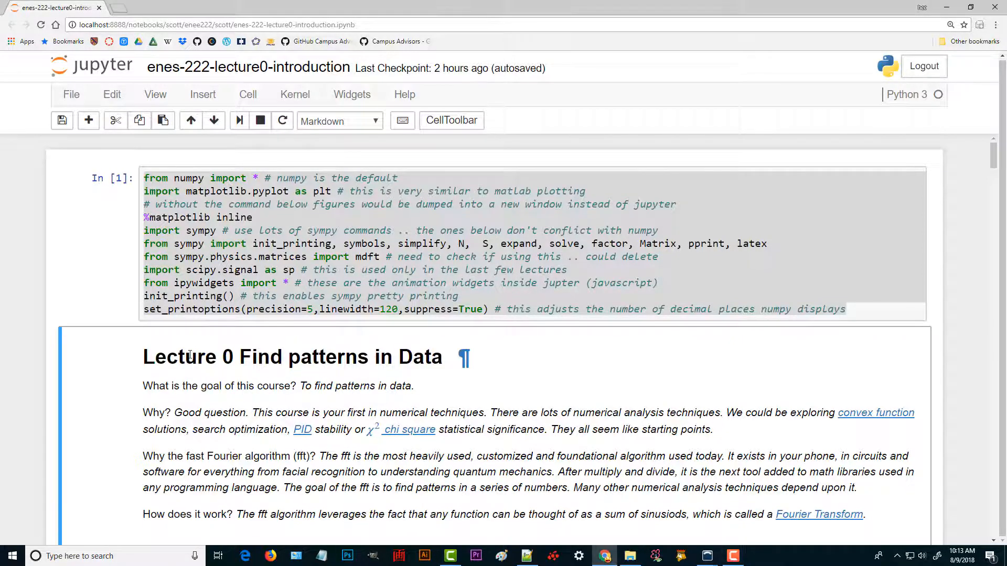
Scroll down to the 'Lecture 0 Find patterns in Data' introduction markdown cell
scroll(down, 3)
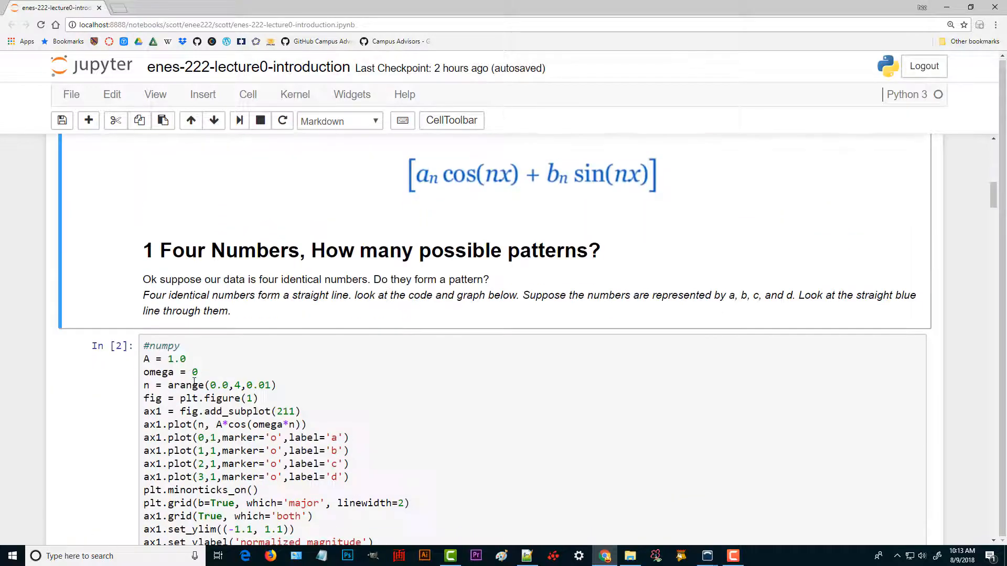
scroll(down, 3)
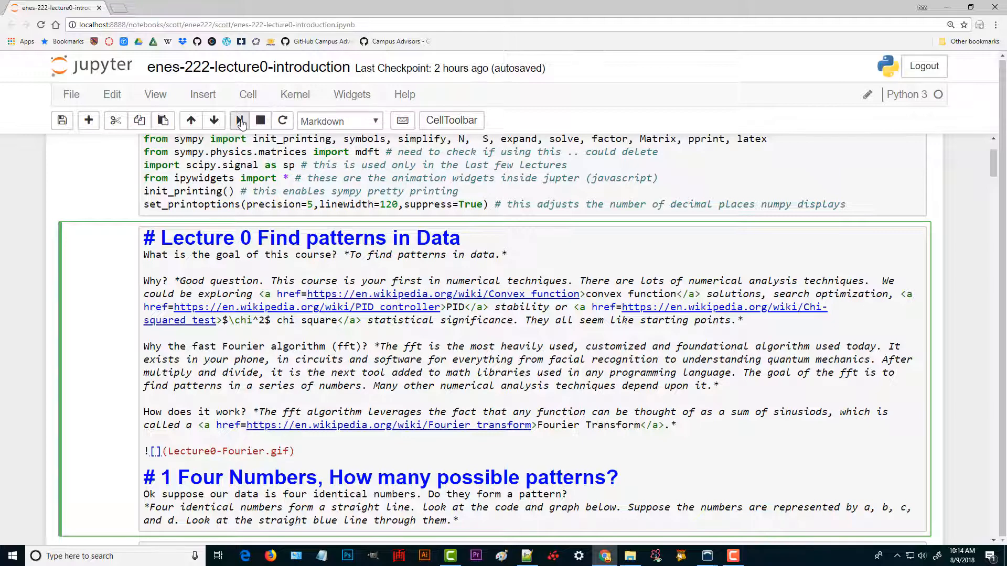
Run Kernel > Restart & Run All and confirm restarting and re-running all cells
click(295, 94)
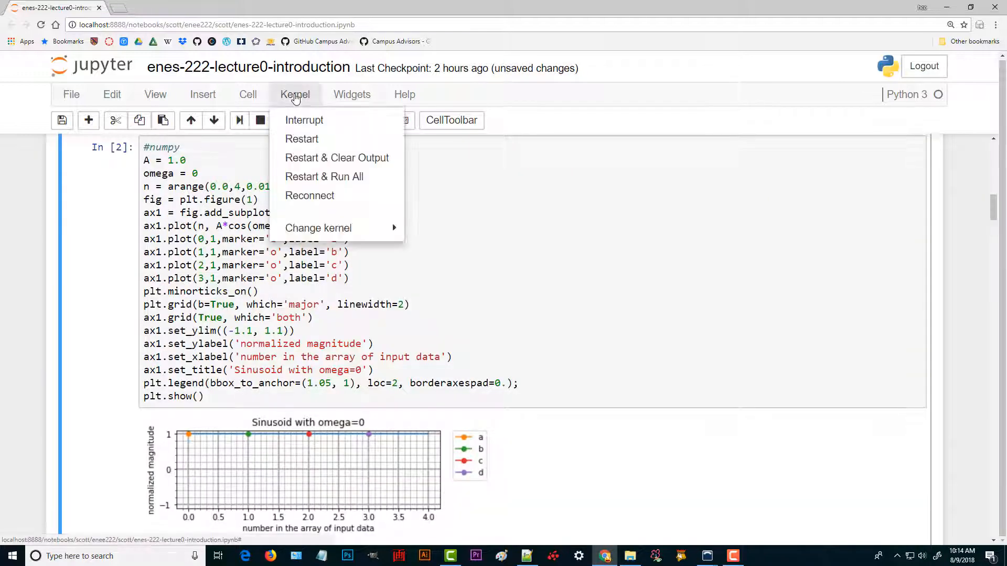
click(323, 177)
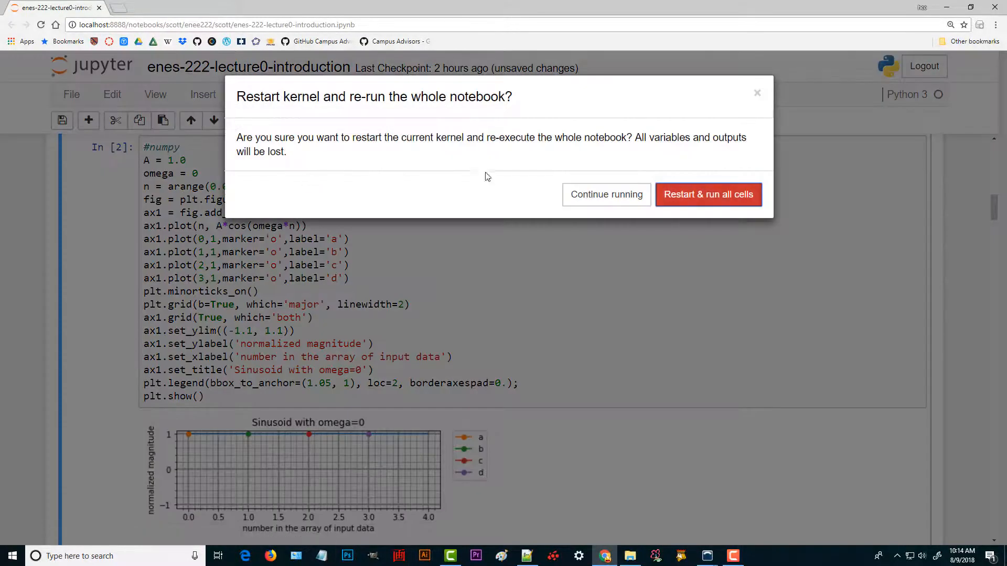
click(708, 194)
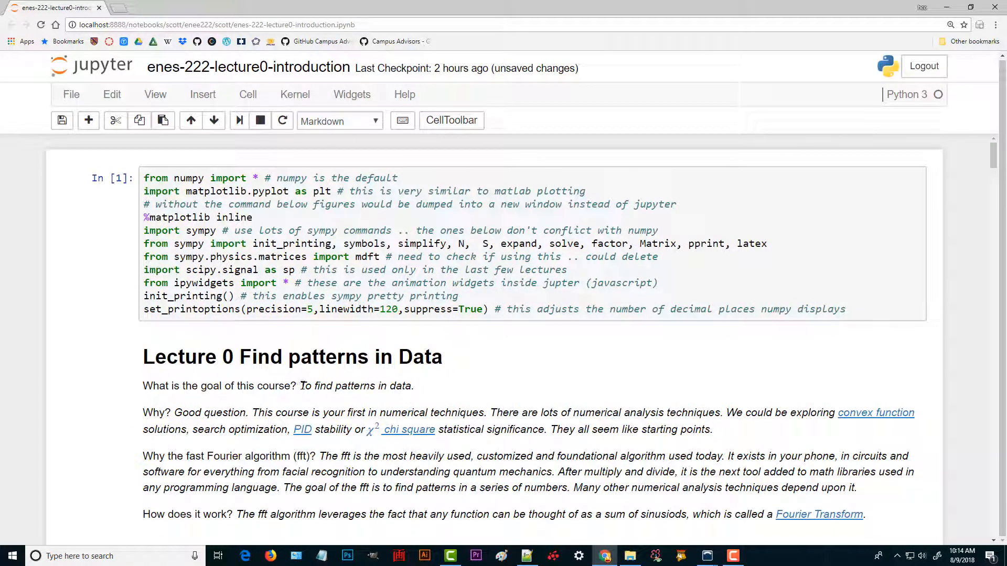
scroll(down, 3)
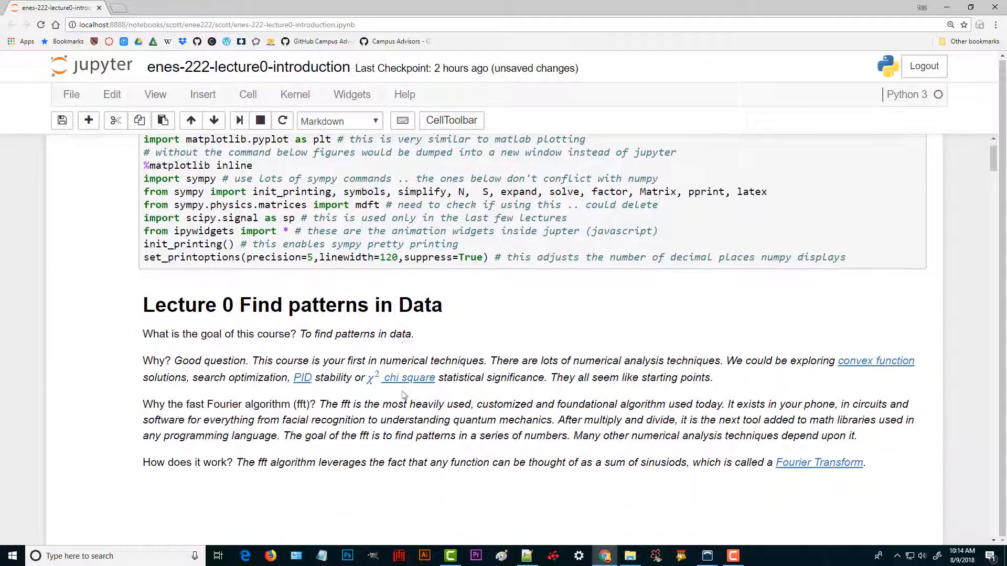
scroll(down, 3)
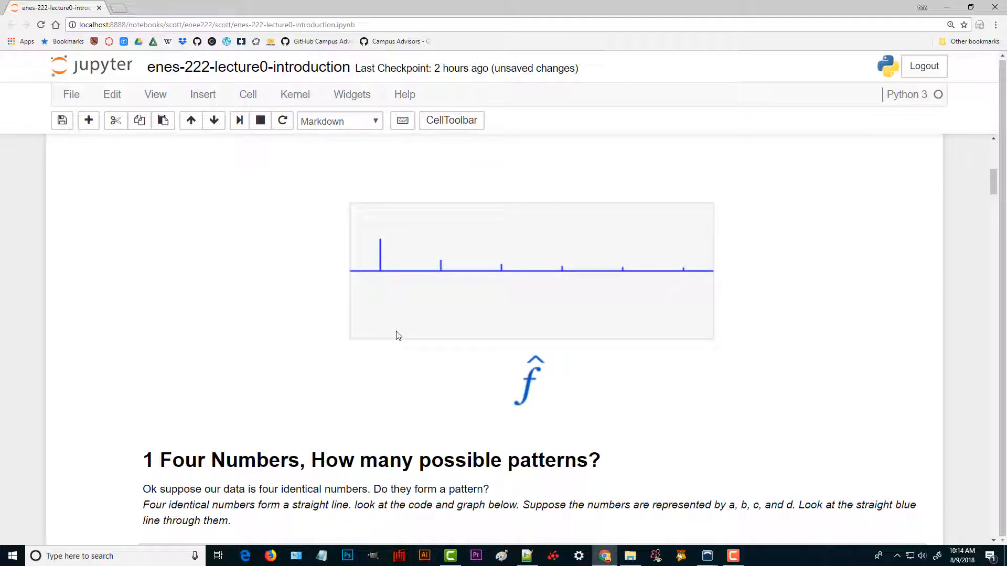
scroll(down, 3)
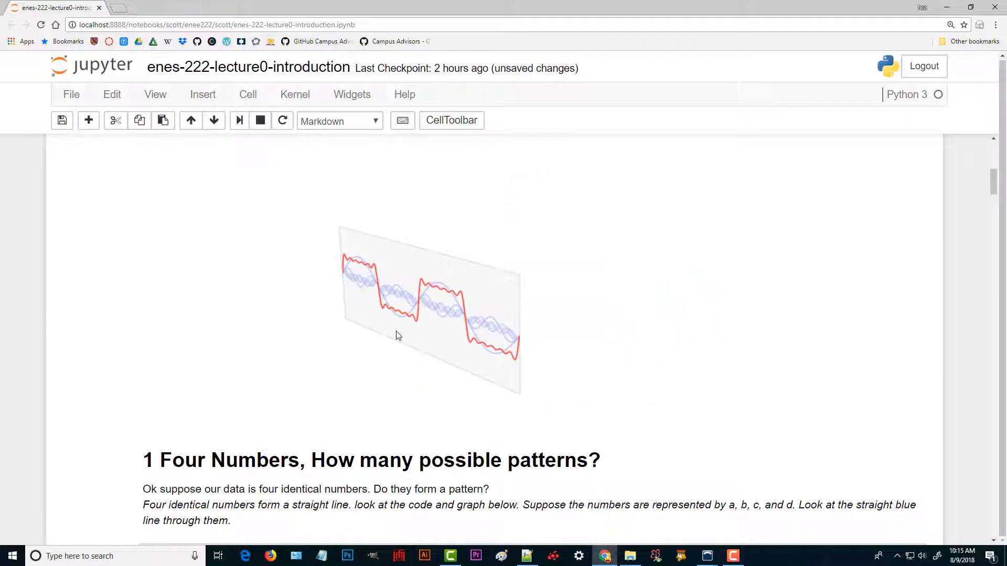
scroll(down, 3)
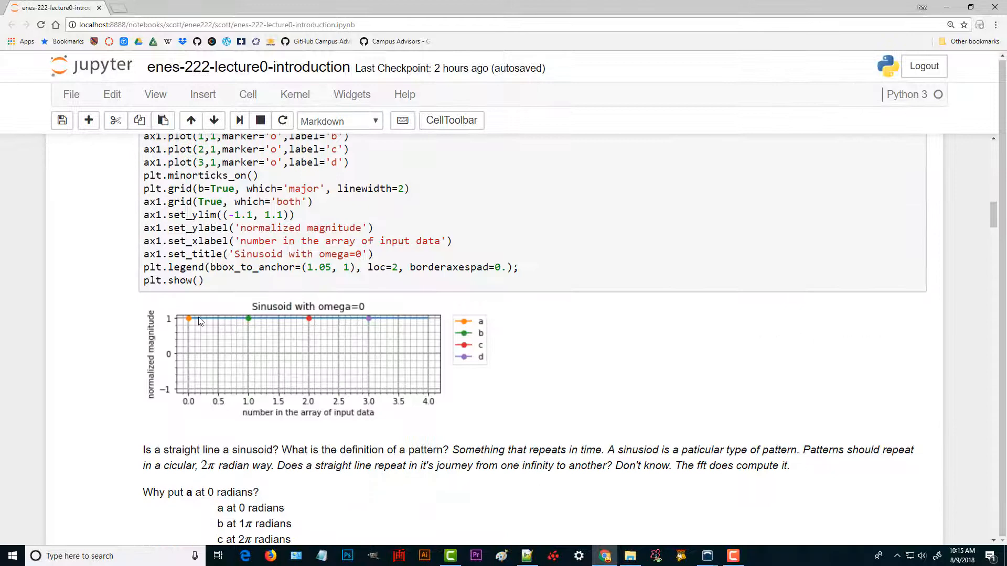
mouse_move(427, 322)
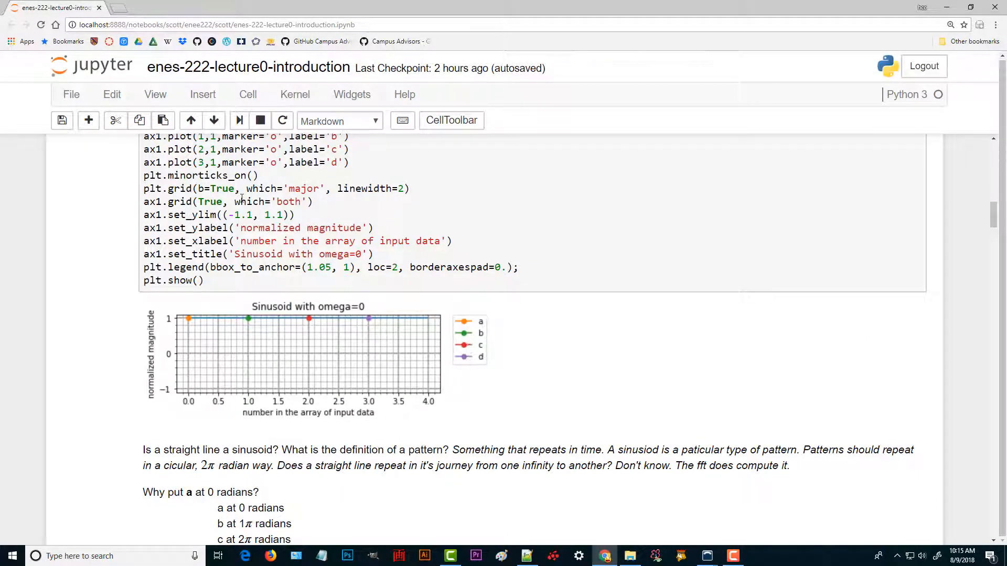
scroll(down, 3)
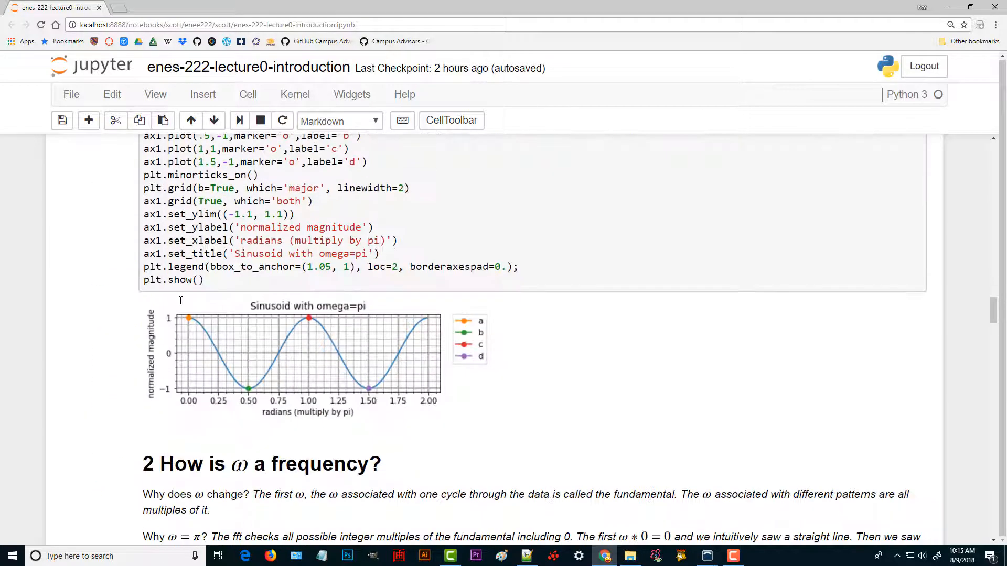
mouse_move(248, 386)
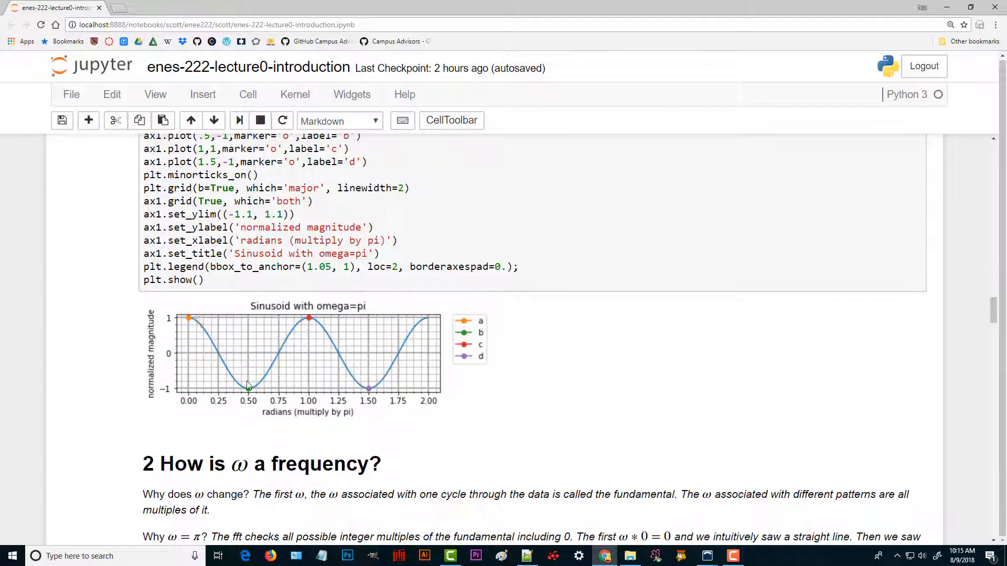
mouse_move(357, 390)
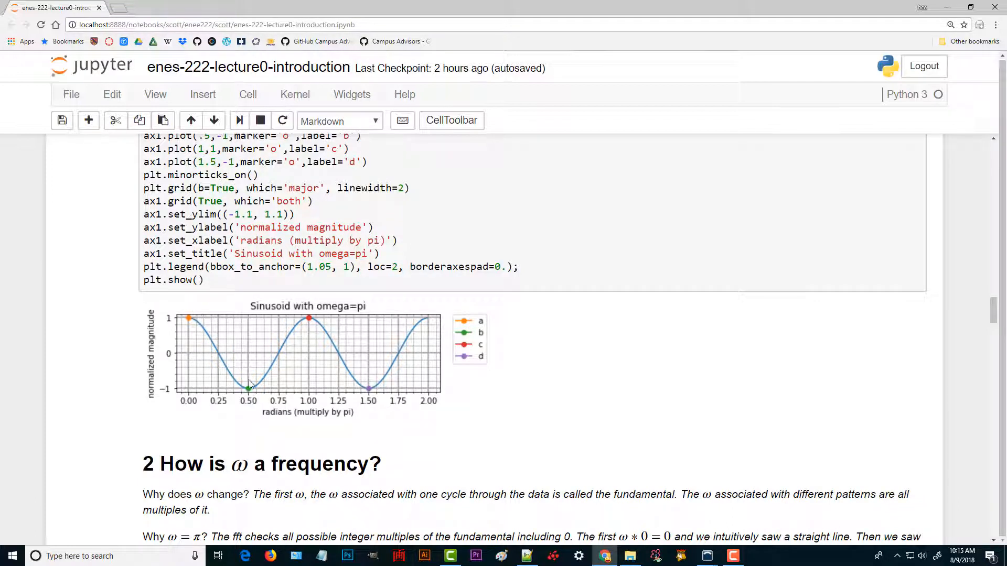
mouse_move(420, 329)
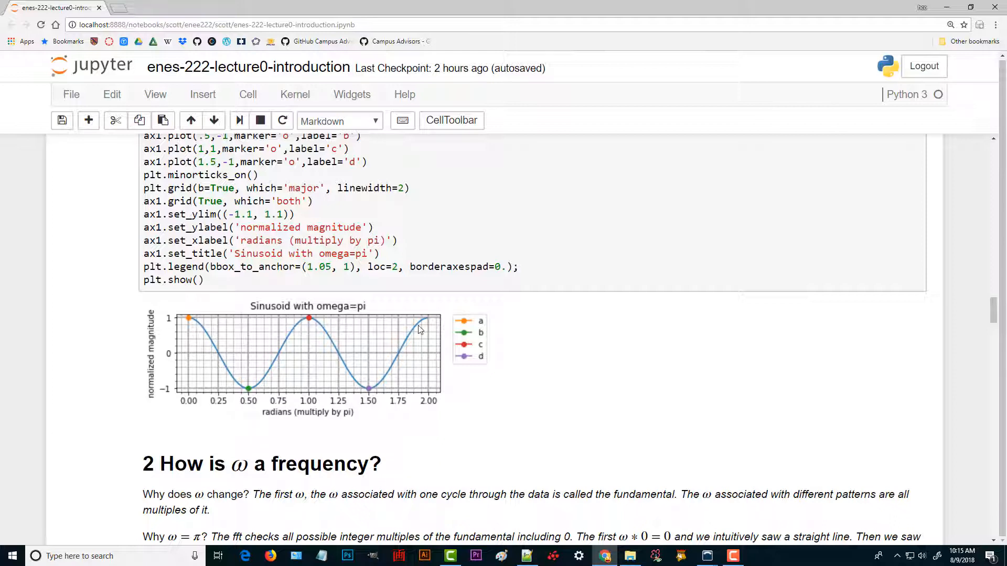
mouse_move(318, 331)
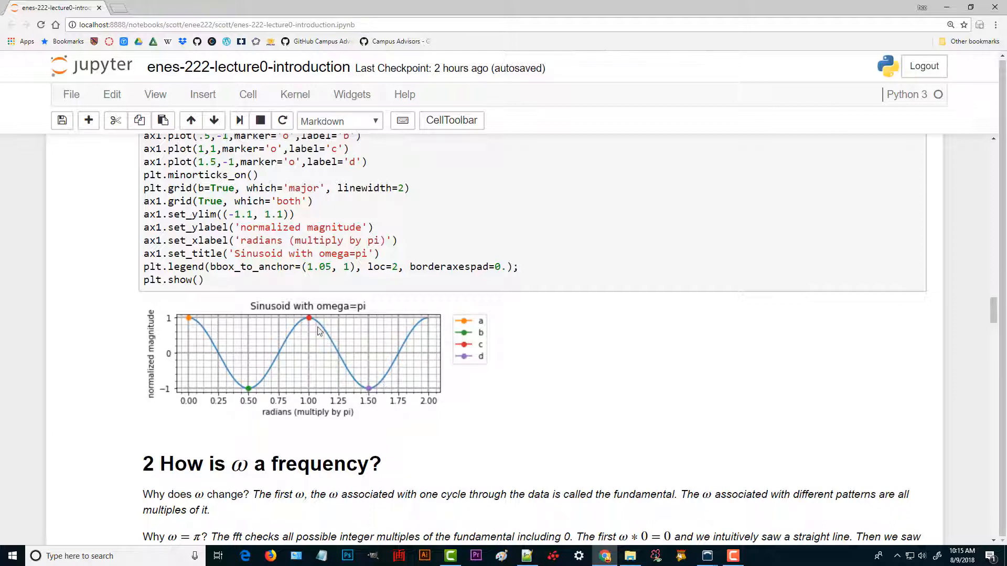
mouse_move(191, 319)
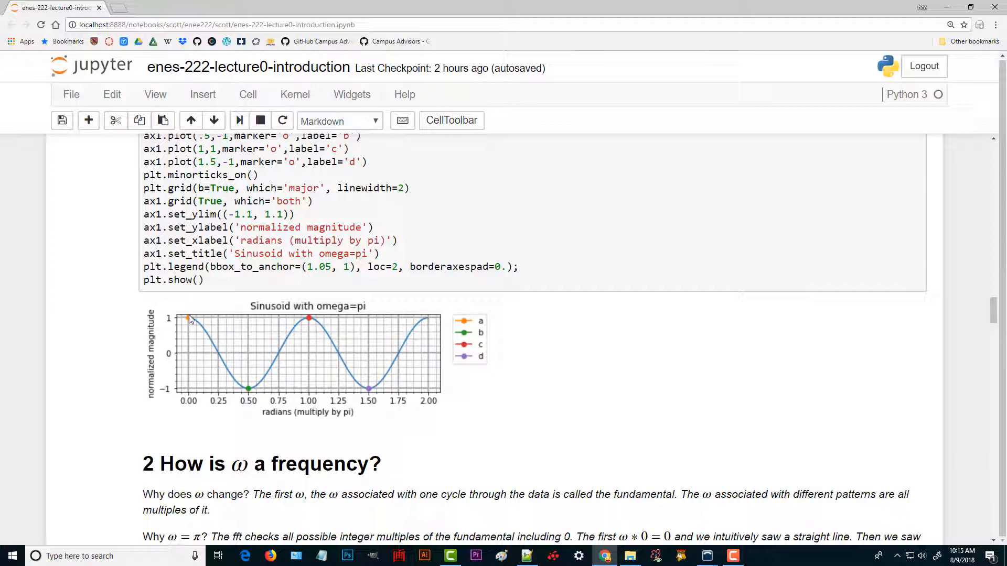
mouse_move(367, 401)
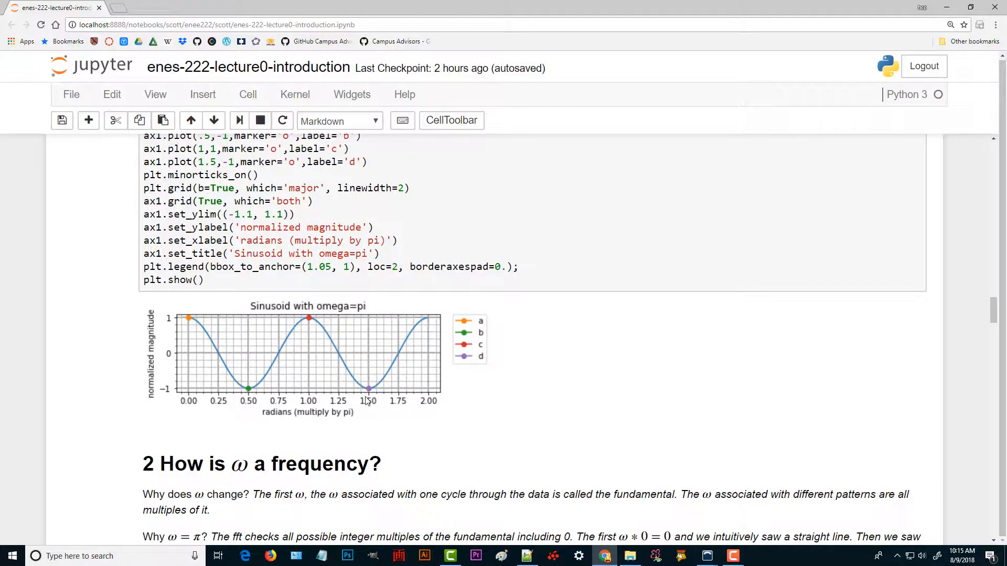
Scroll past the omega=3*pi/2 plot toward the omega=2 pi 'NOT A PATTERN' cell
scroll(down, 3)
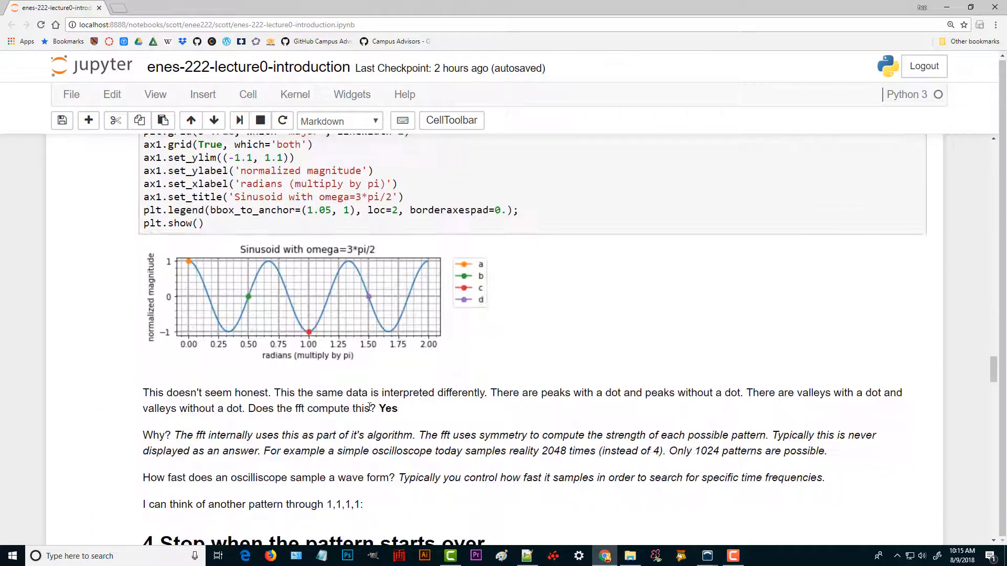
mouse_move(189, 264)
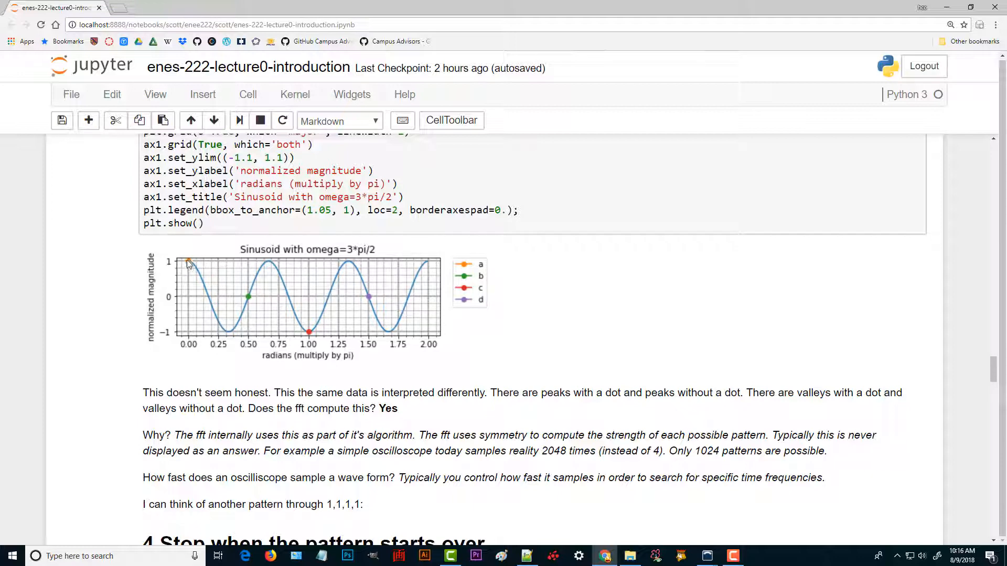
mouse_move(237, 331)
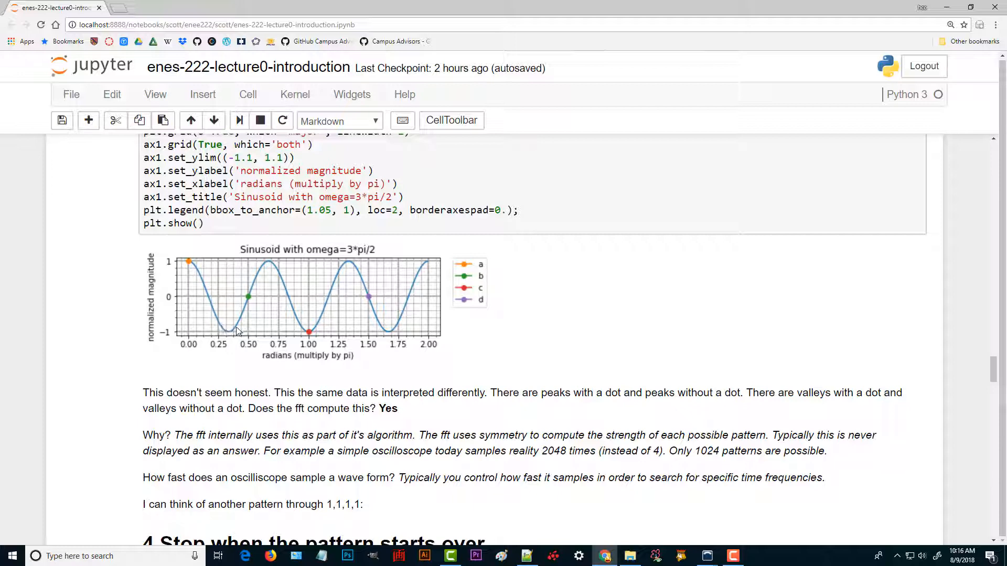
mouse_move(260, 297)
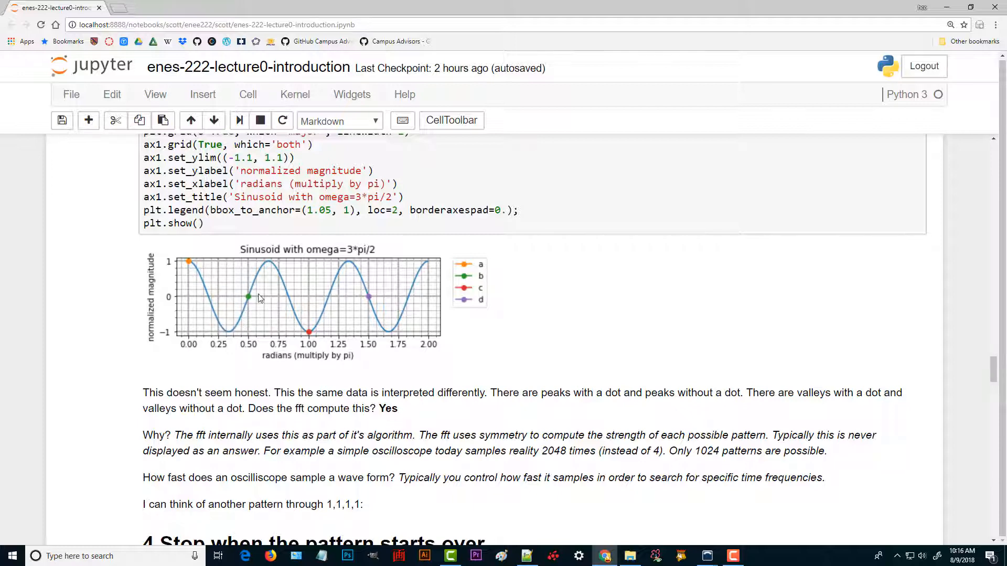
mouse_move(238, 287)
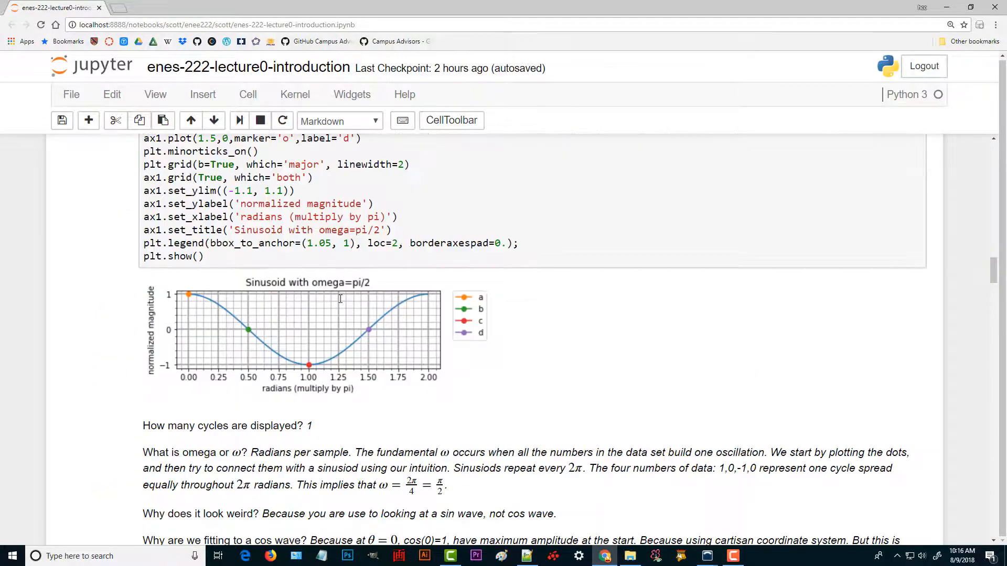
mouse_move(355, 333)
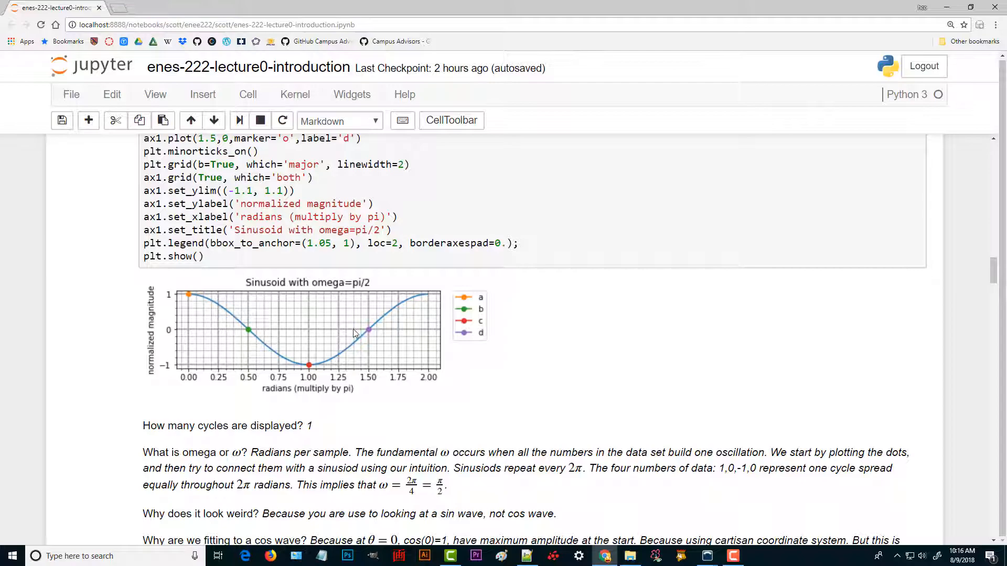
scroll(down, 3)
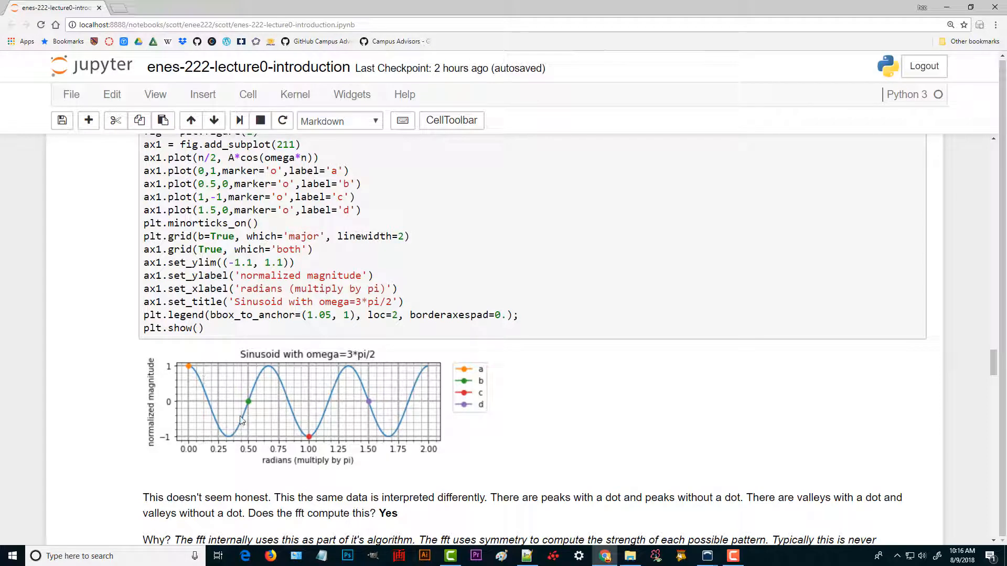
mouse_move(372, 421)
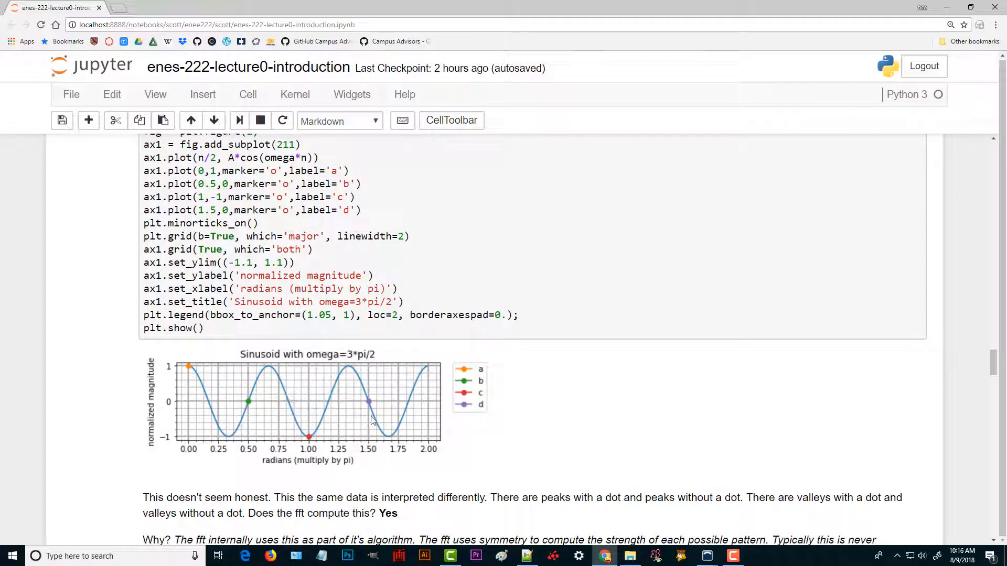
mouse_move(350, 375)
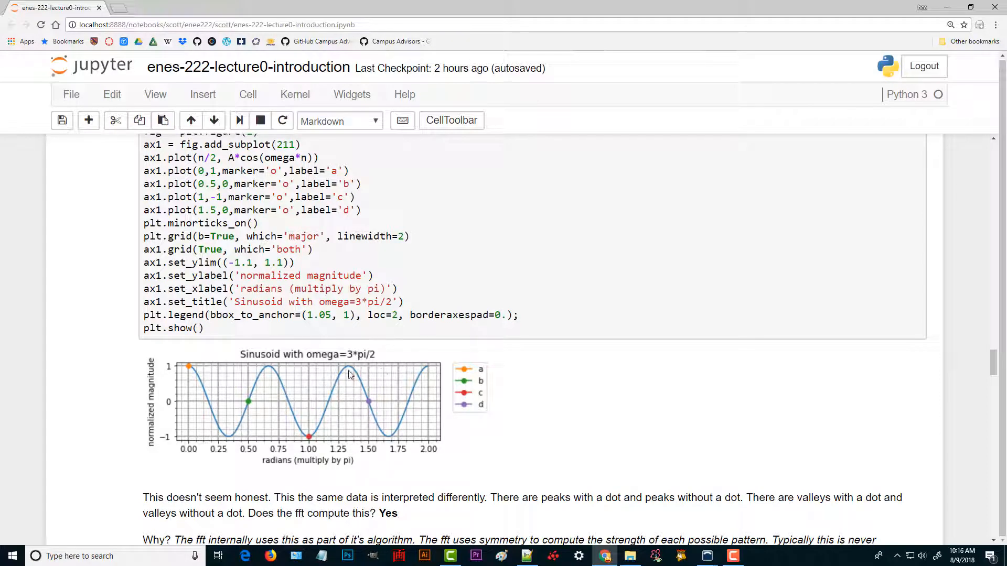
mouse_move(352, 398)
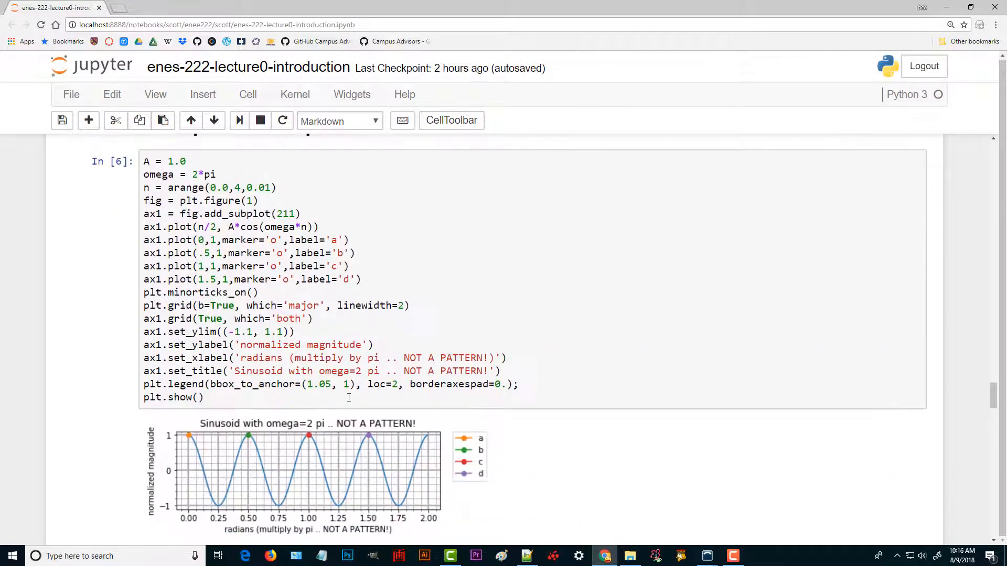
Scroll through the fundamental multiples text to section 5, 'Determing a Possible Pattern's Strength'
scroll(down, 3)
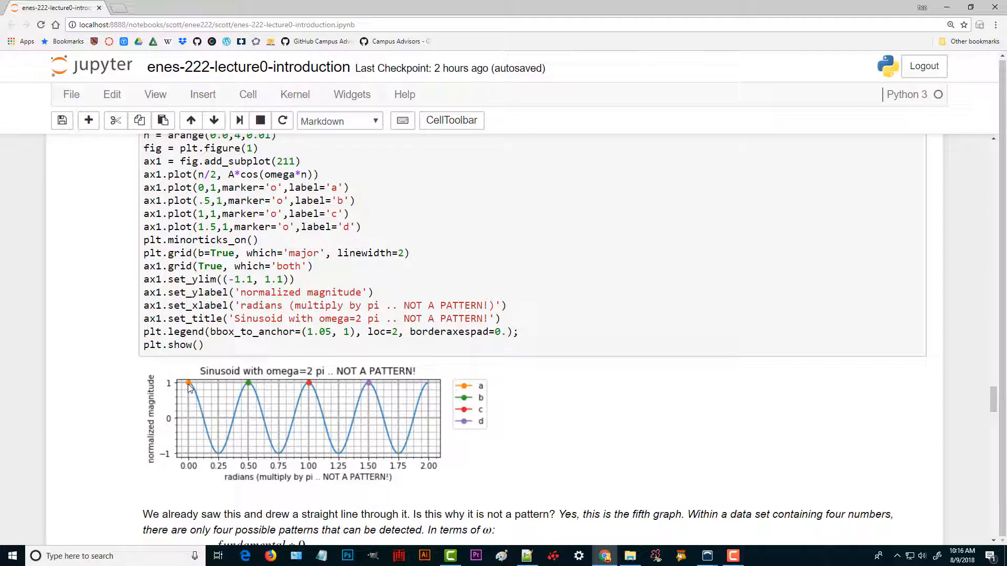
mouse_move(160, 377)
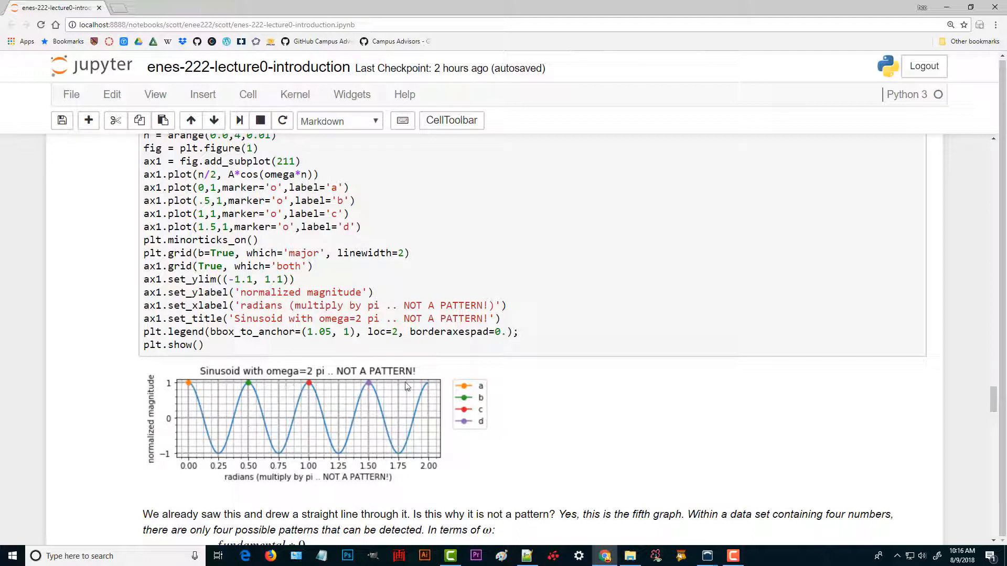
mouse_move(217, 445)
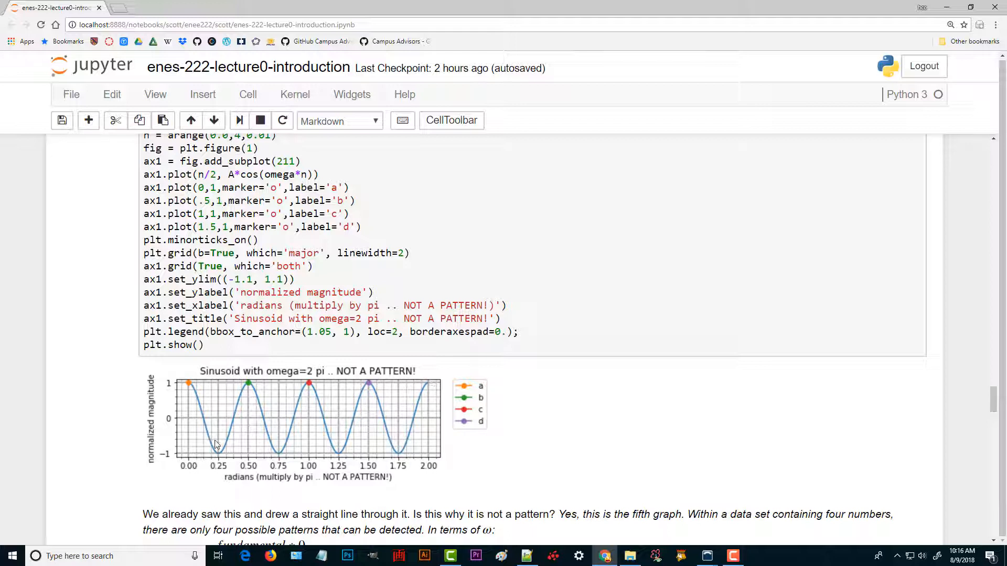
mouse_move(315, 386)
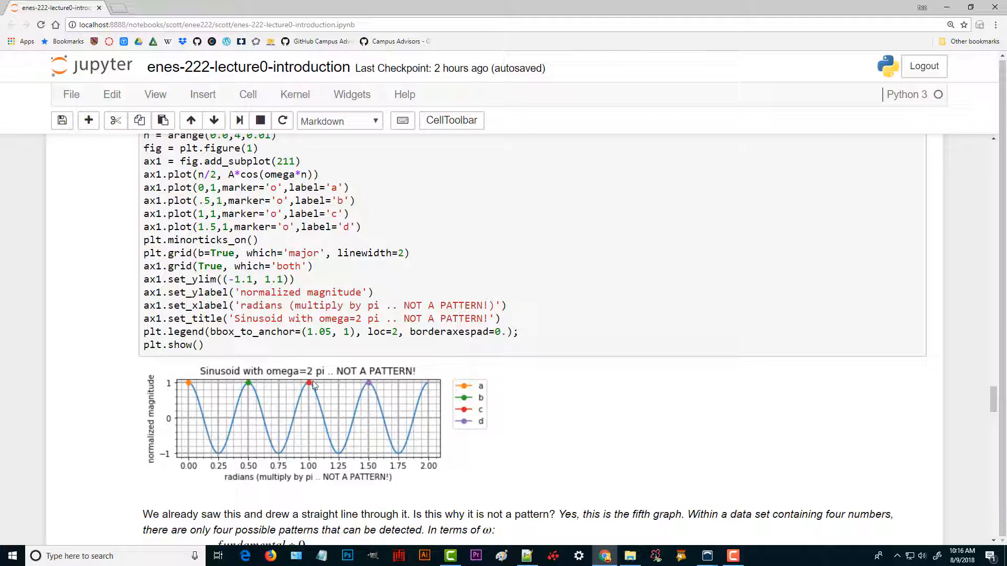
mouse_move(419, 408)
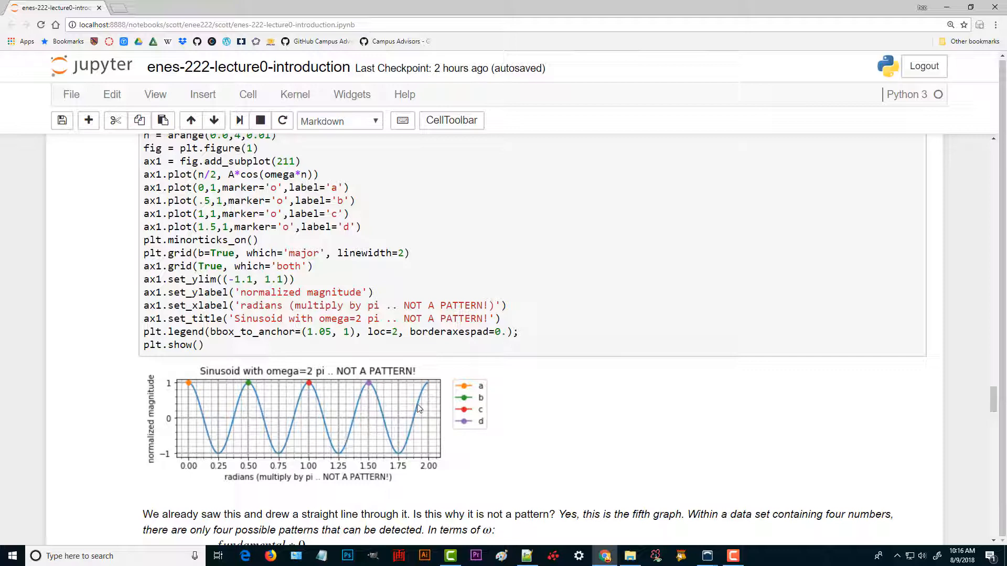
mouse_move(435, 385)
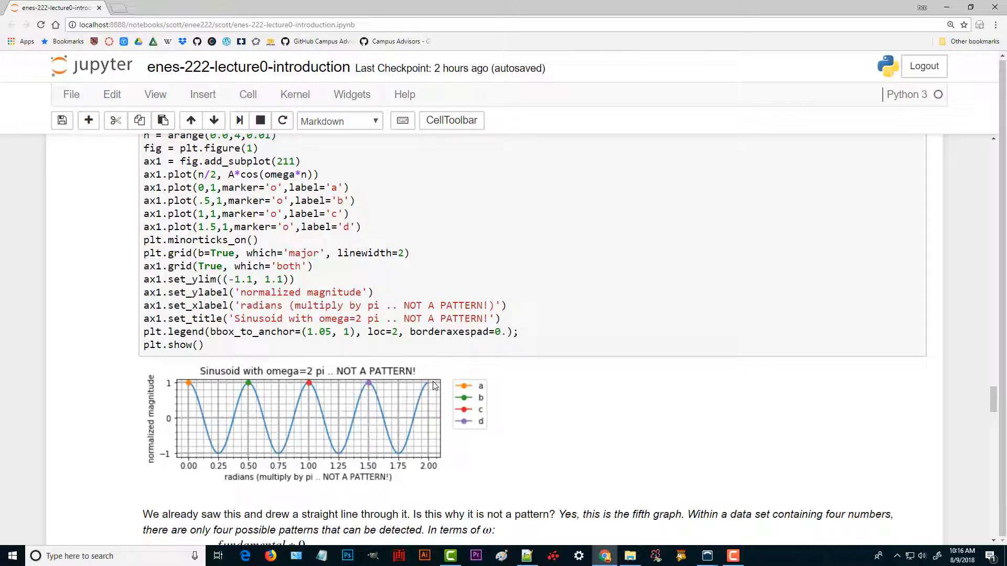
scroll(down, 3)
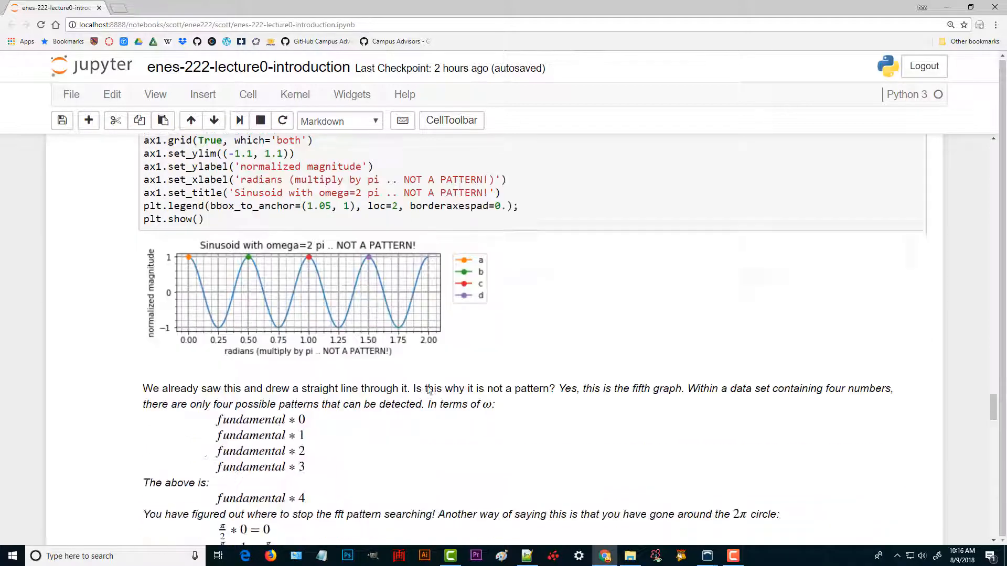
scroll(down, 3)
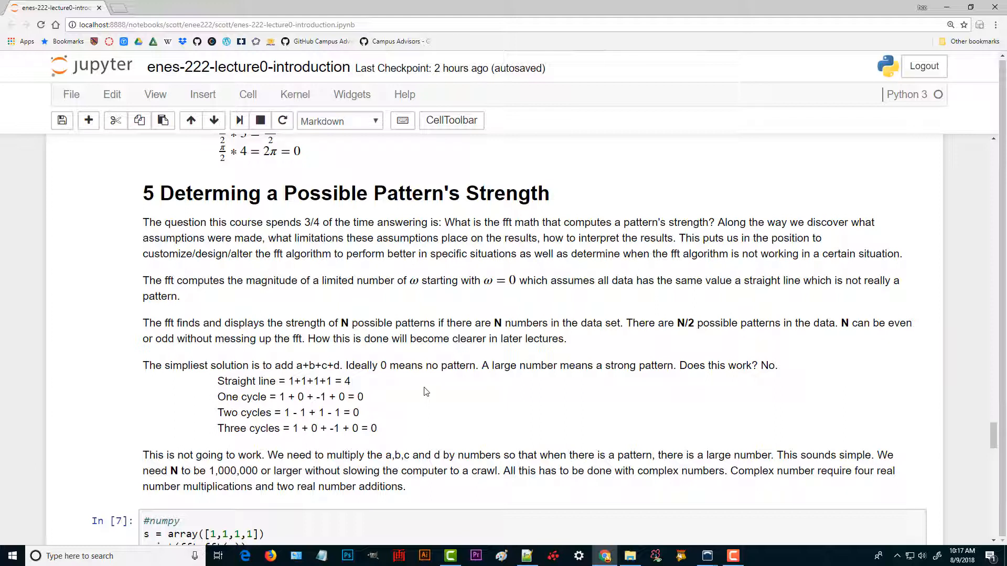
Scroll through fft cells In [7]–[9], highlighting the 0 and 2 strengths and the [1,0,-1,0] array
scroll(down, 3)
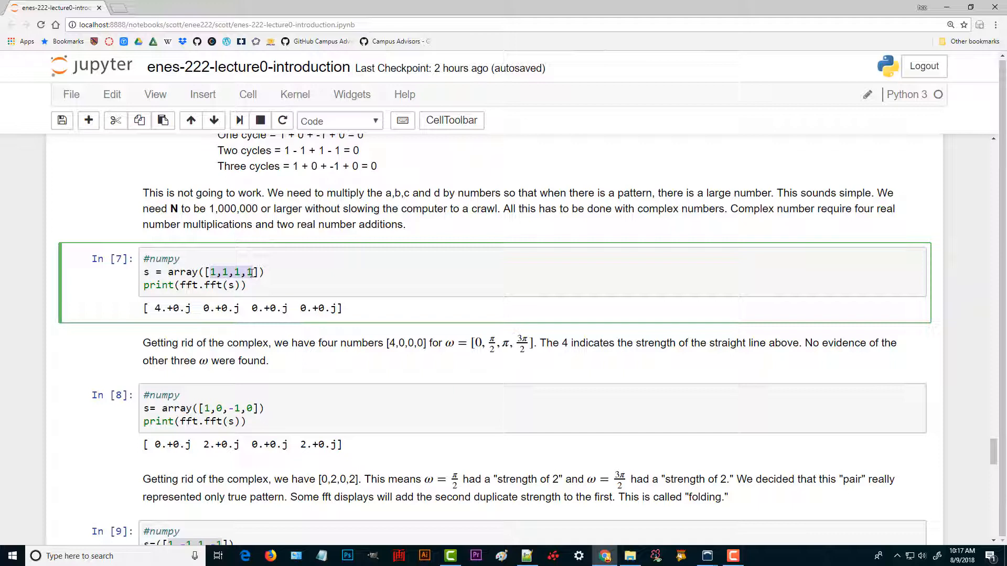
double_click(164, 308)
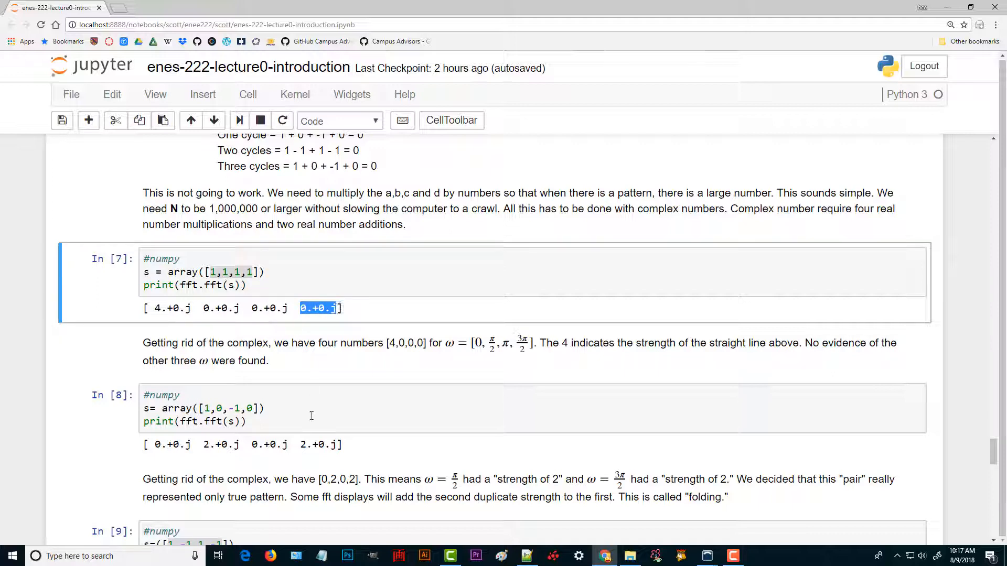
scroll(down, 3)
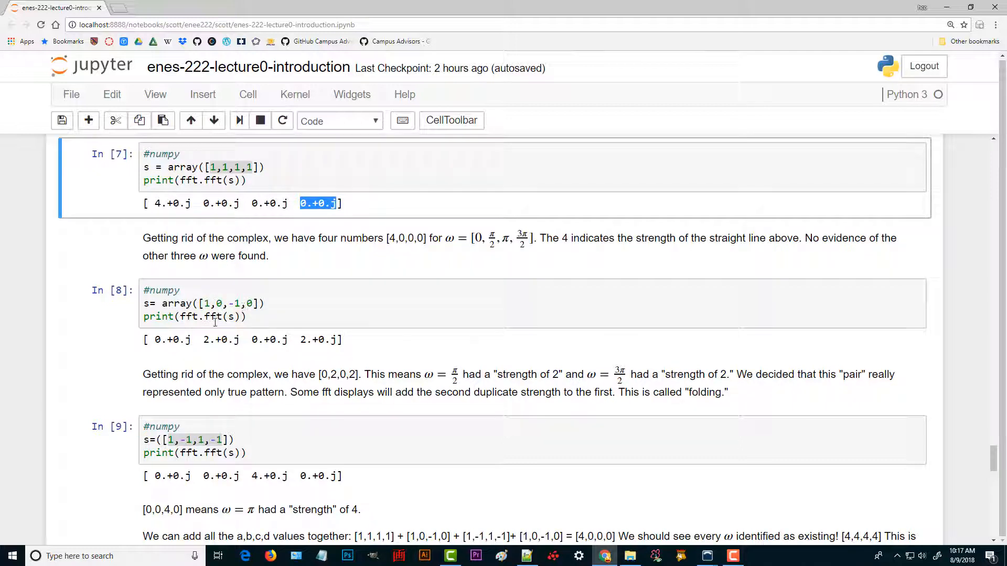
double_click(219, 340)
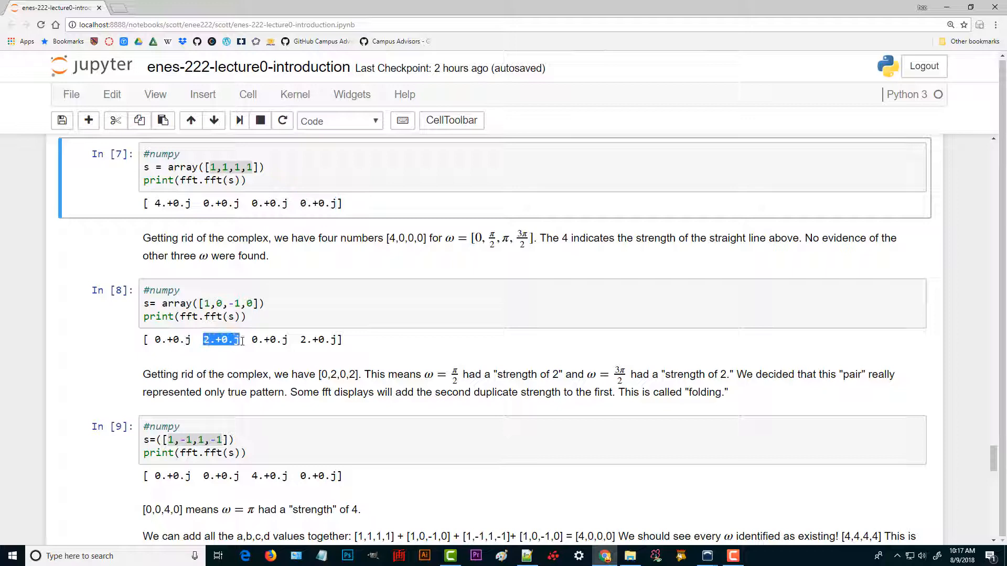
double_click(318, 339)
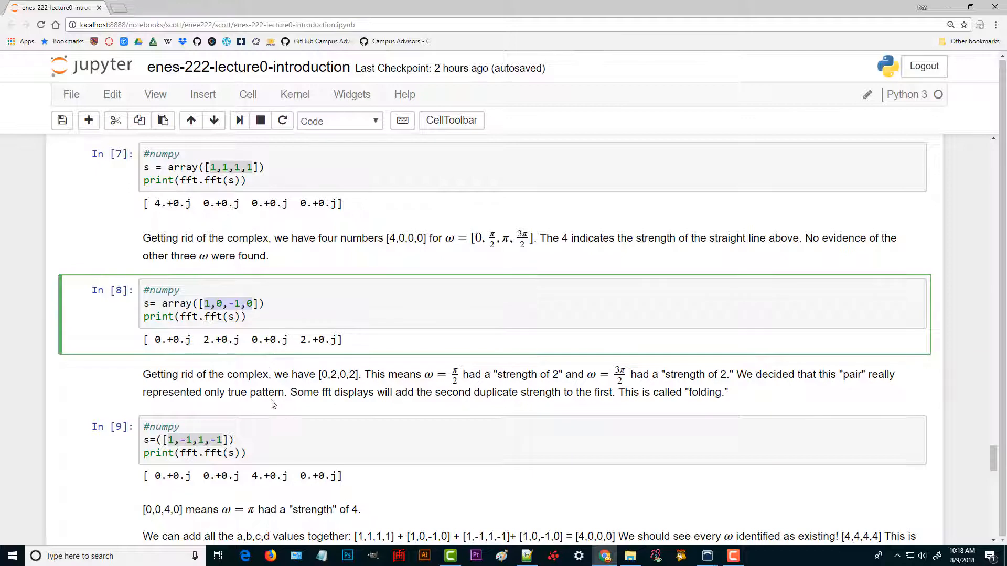
scroll(down, 3)
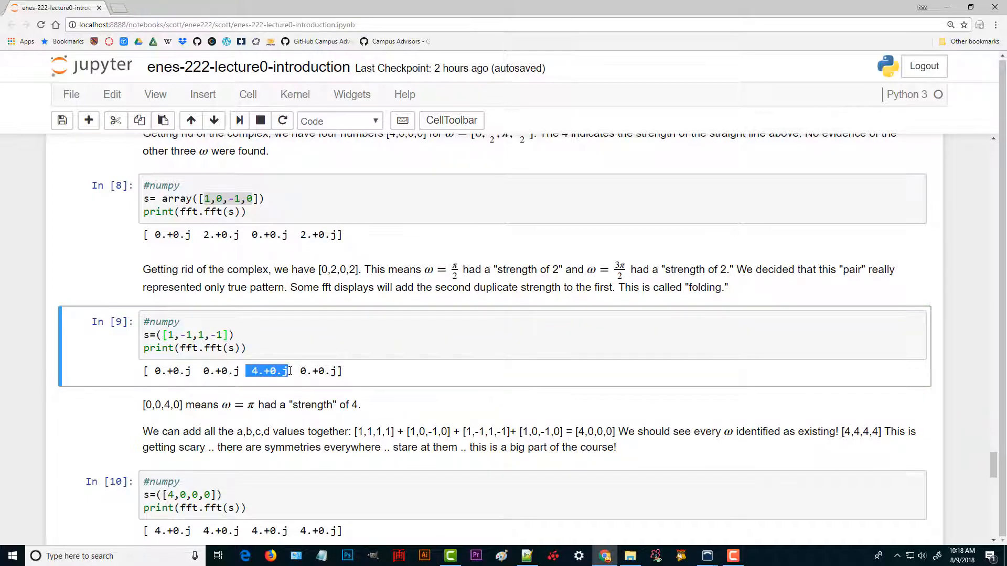
mouse_move(280, 378)
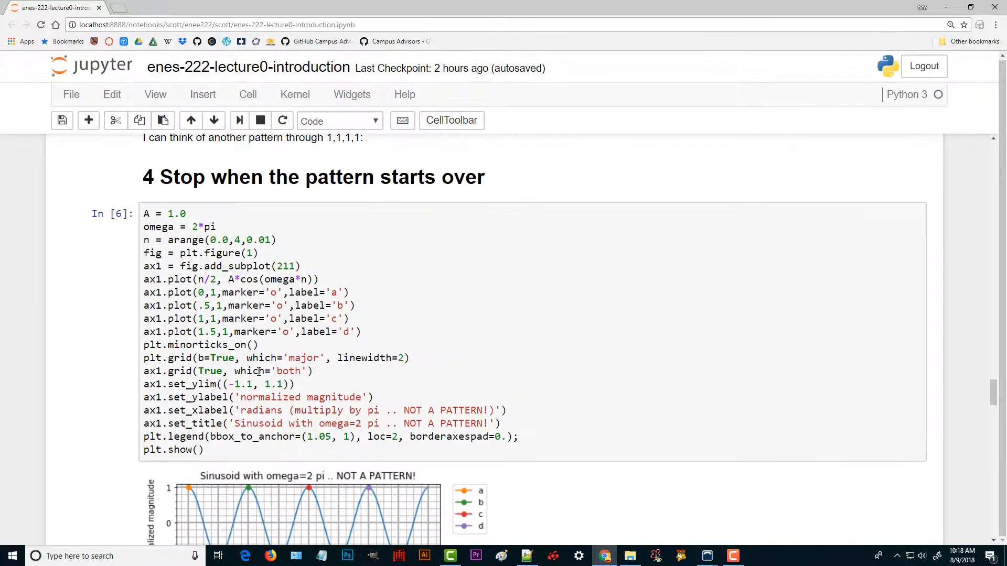
Scroll to the fft cells In [7] and In [8] for [1,1,1,1] and [1,0,-1,0]
scroll(down, 3)
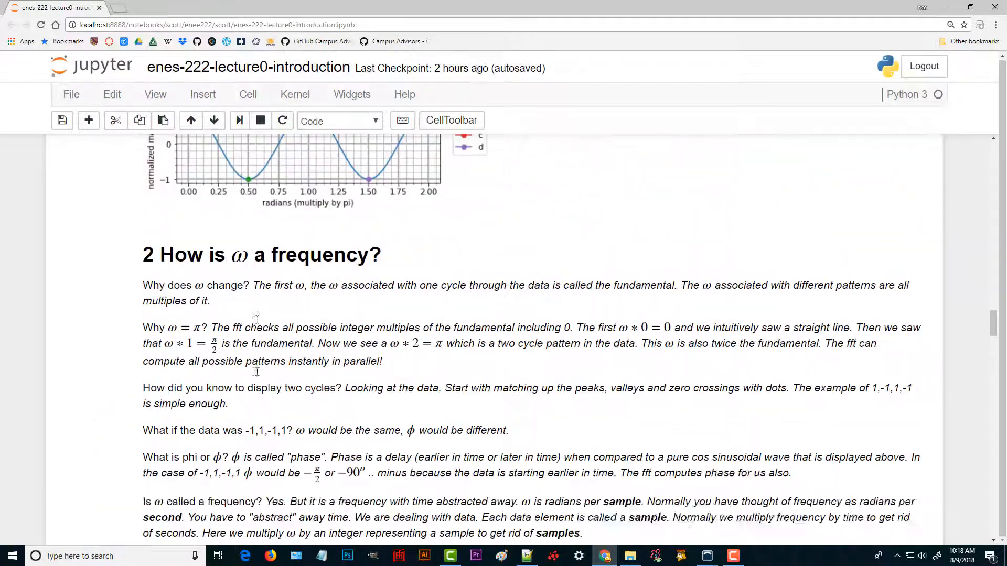
scroll(down, 3)
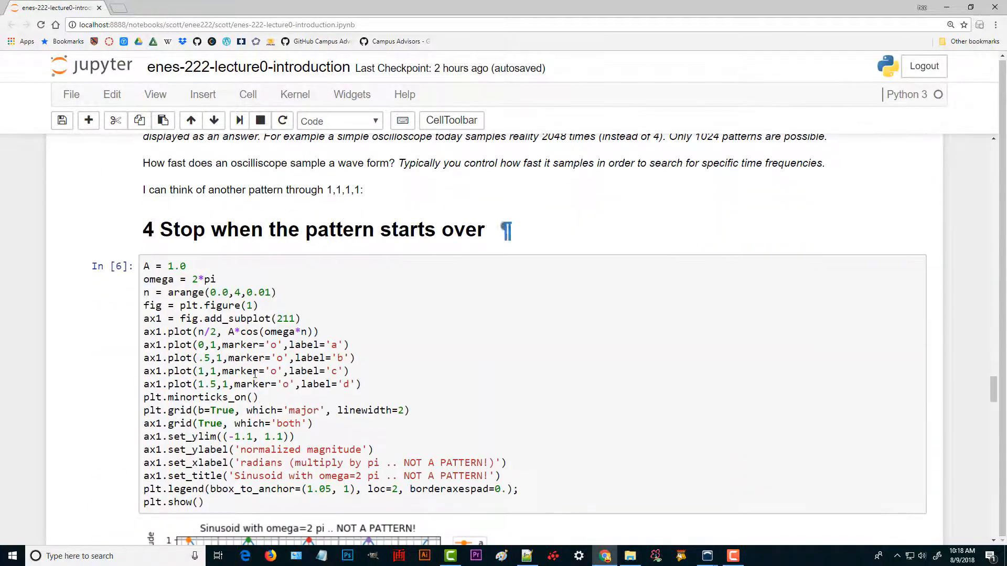
scroll(down, 3)
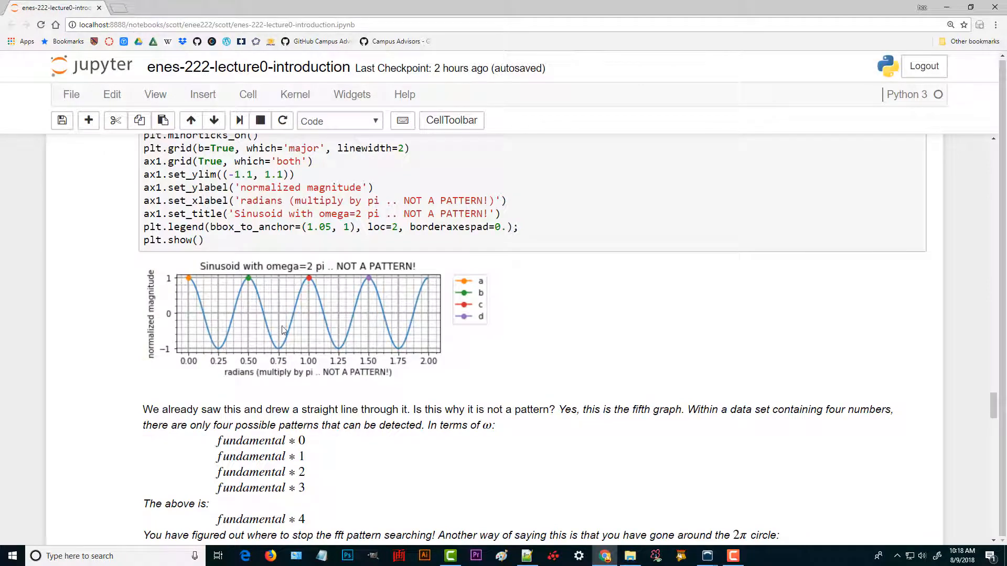
scroll(down, 3)
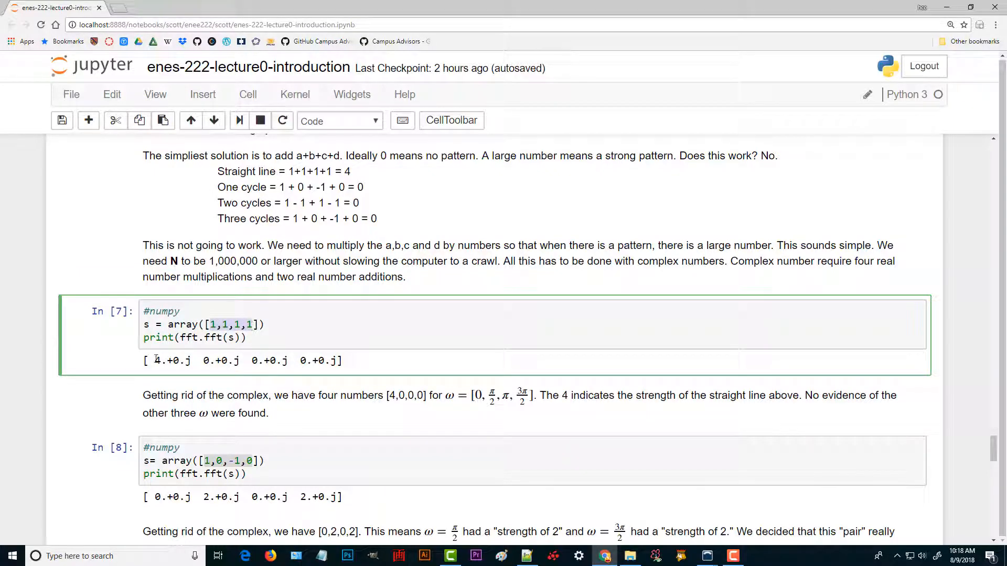
Highlight the [1,1,1,1] fft result, then scroll to the In [12] 52-number stem chart
drag(154, 360, 334, 360)
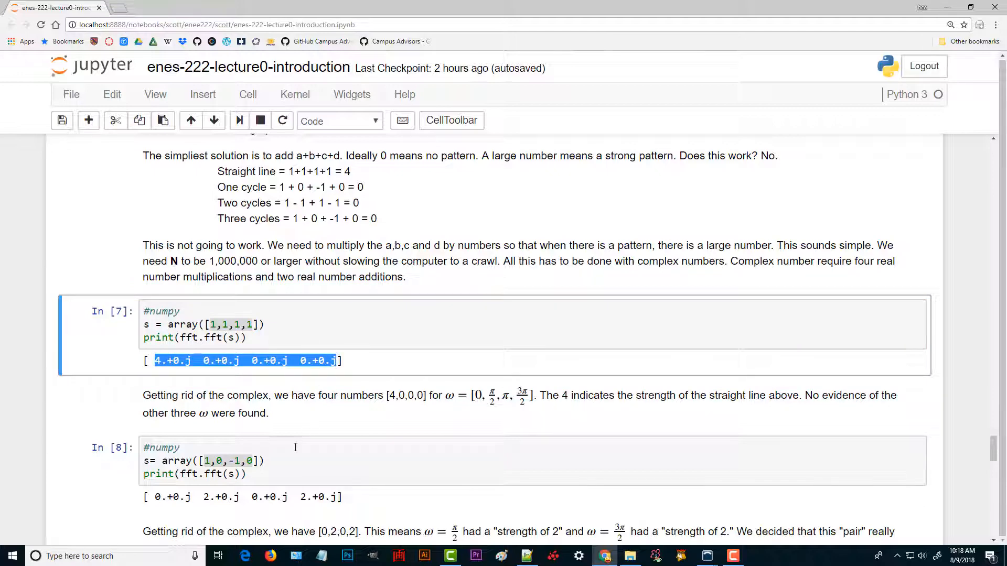
scroll(down, 3)
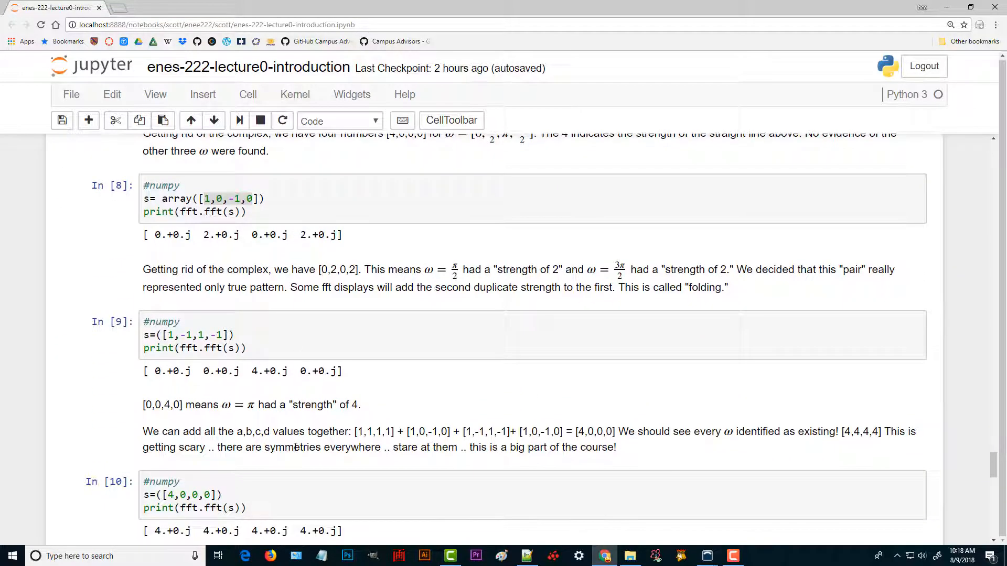
scroll(down, 3)
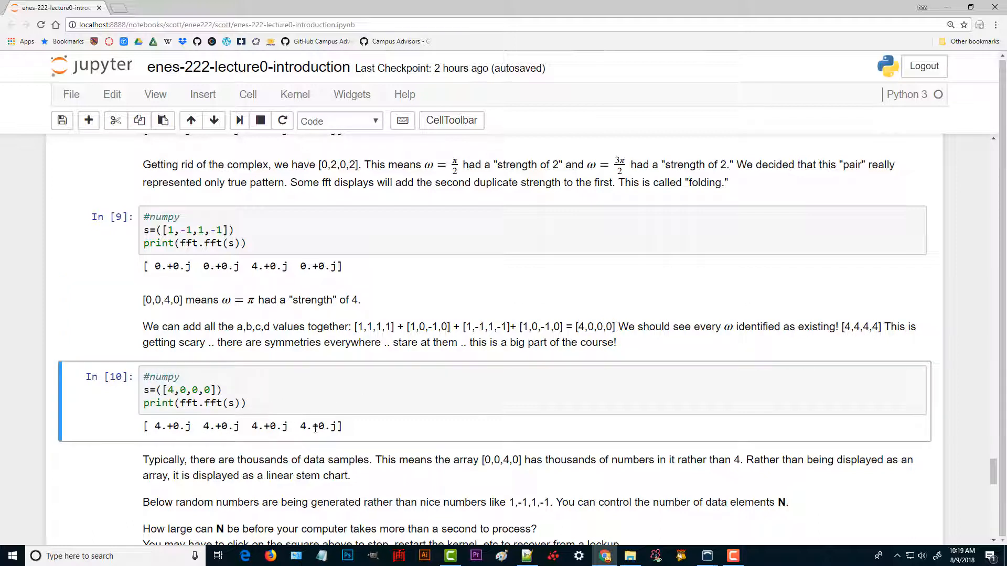
scroll(down, 3)
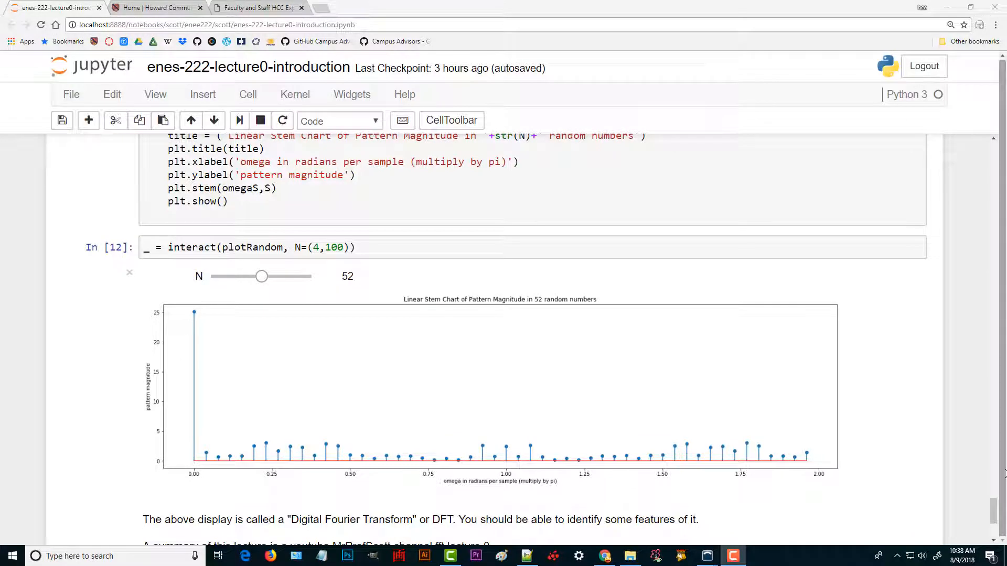
mouse_move(642, 426)
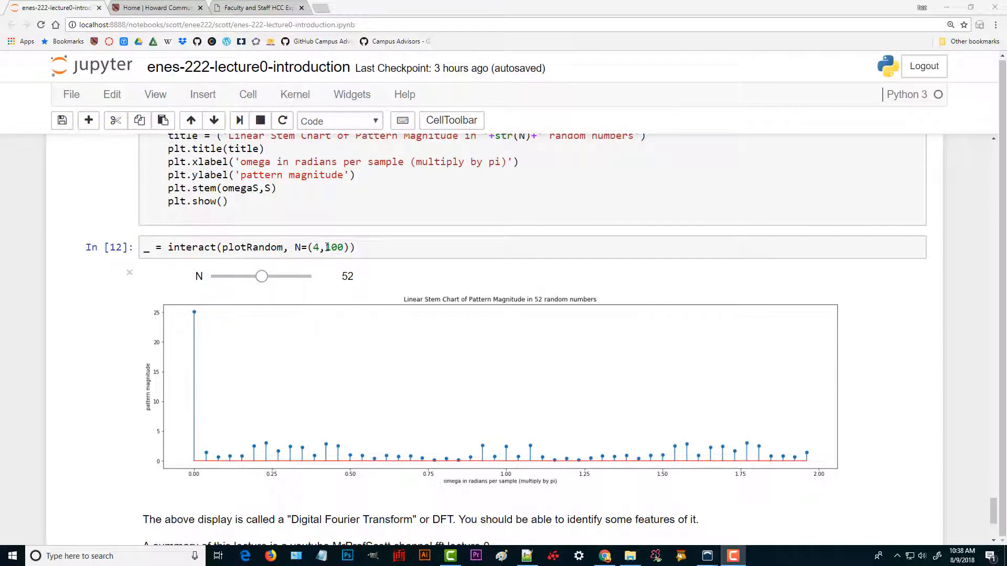
Slide N down to 4 and slightly up and back, then set N to 50 and scroll to the summary
click(262, 276)
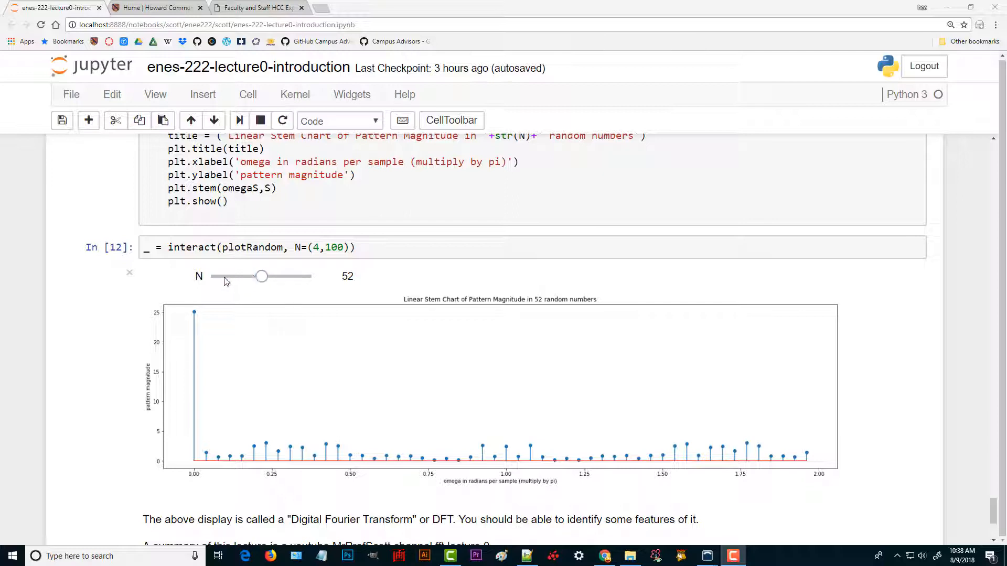
mouse_move(267, 397)
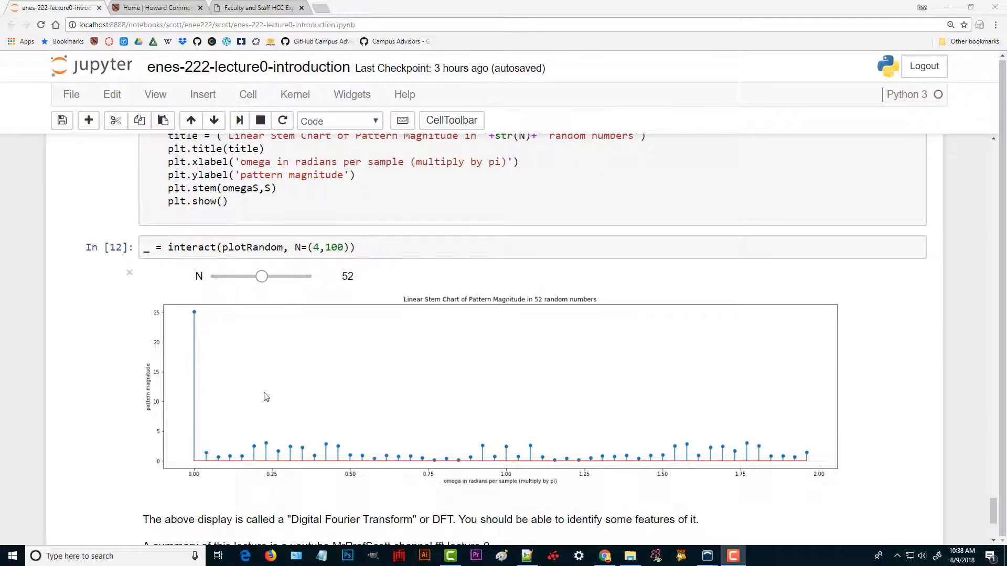
mouse_move(759, 454)
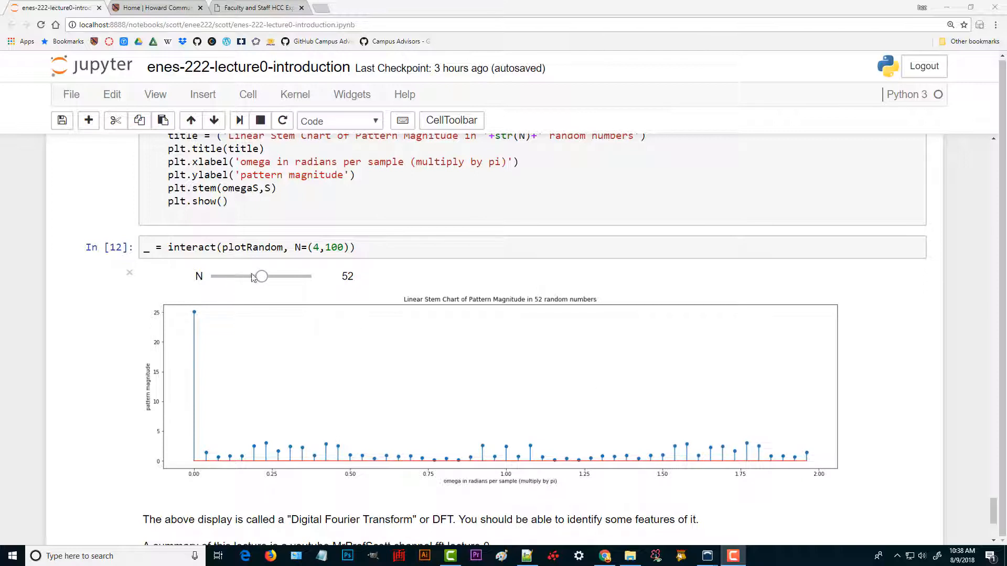
drag(260, 277, 212, 276)
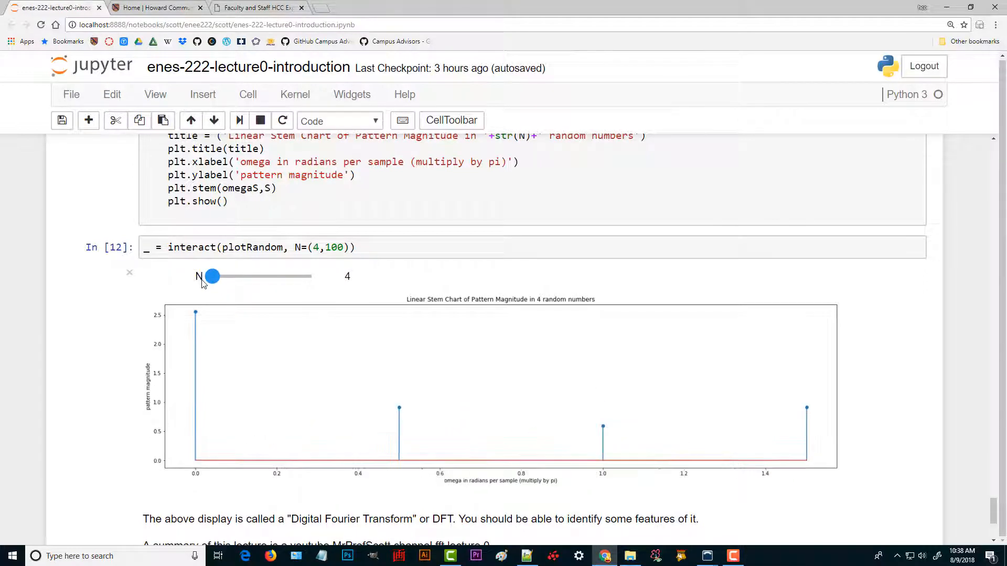
click(213, 277)
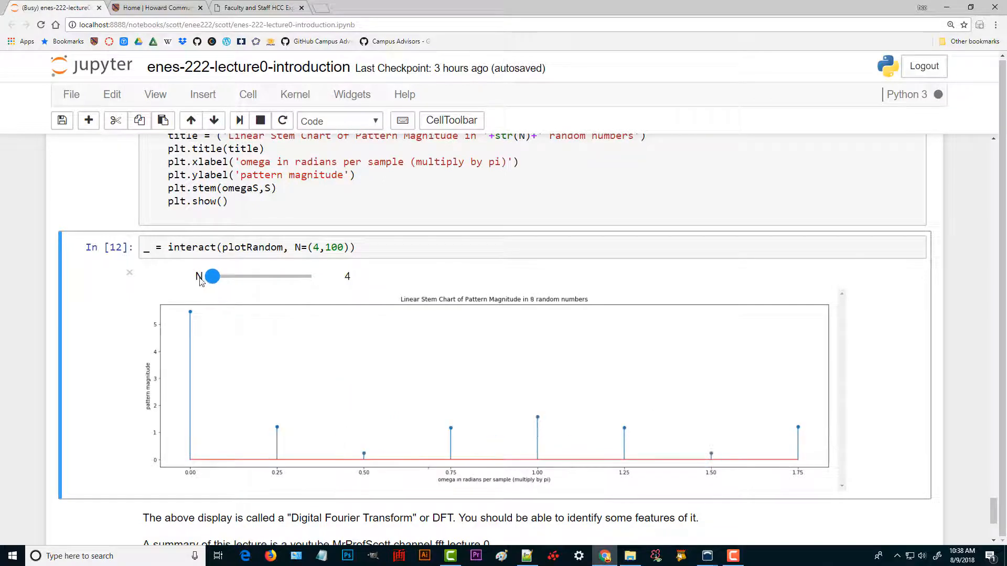
drag(211, 276, 217, 277)
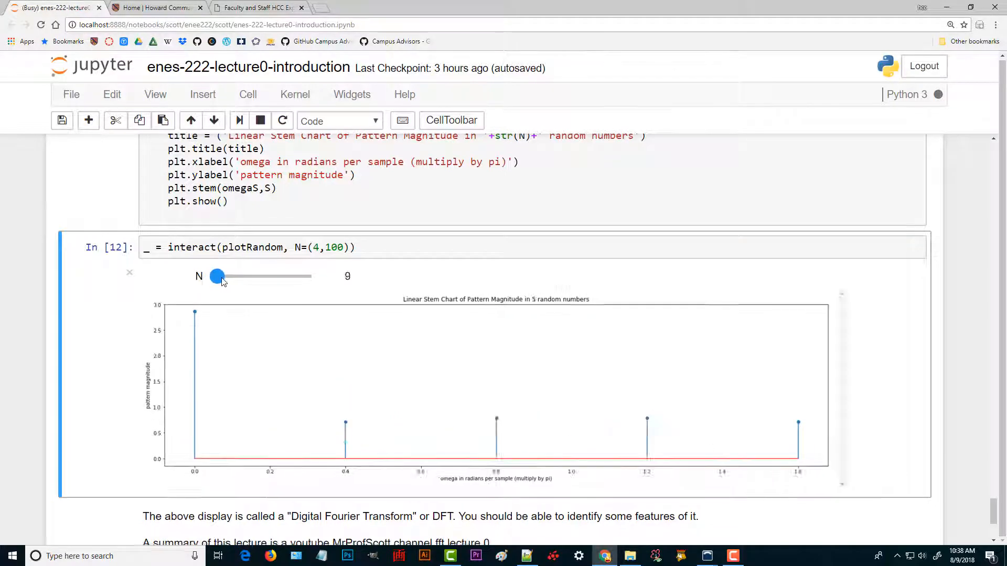
drag(221, 276, 211, 277)
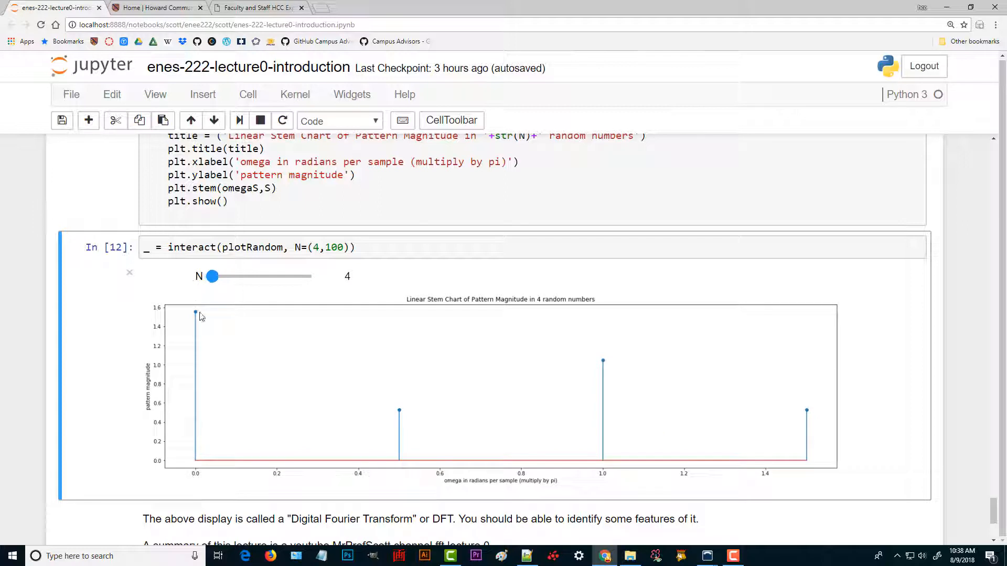
mouse_move(200, 325)
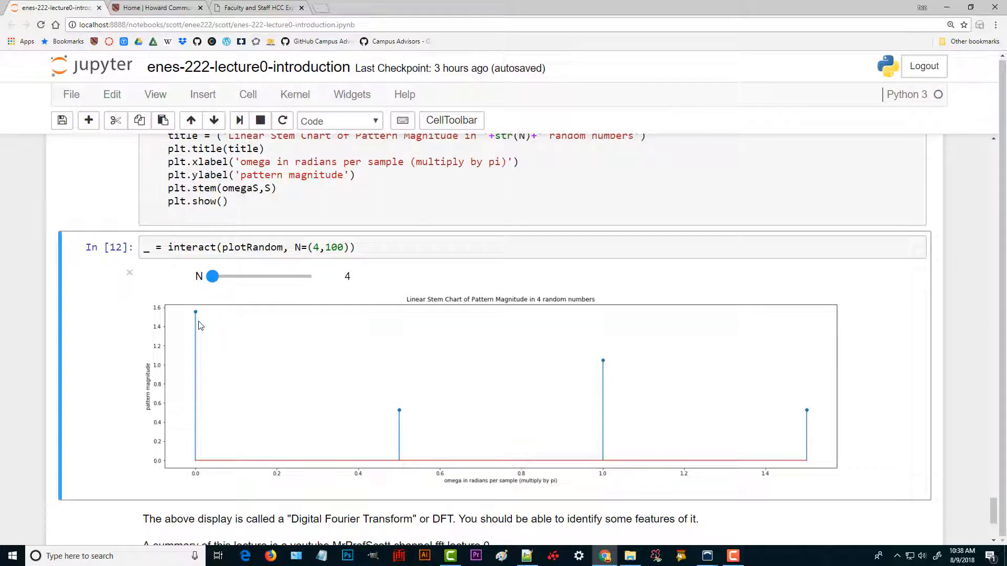
mouse_move(207, 315)
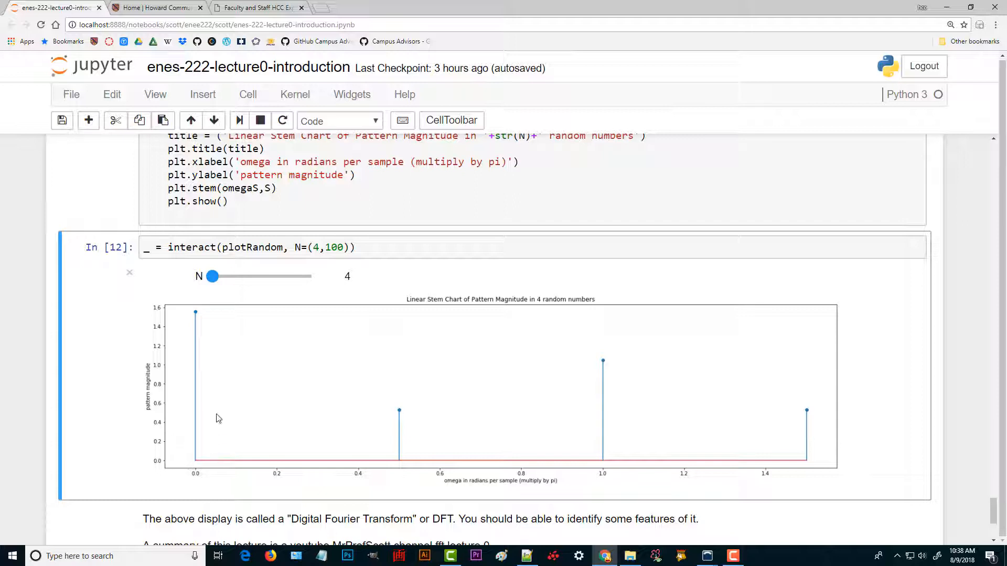
mouse_move(215, 471)
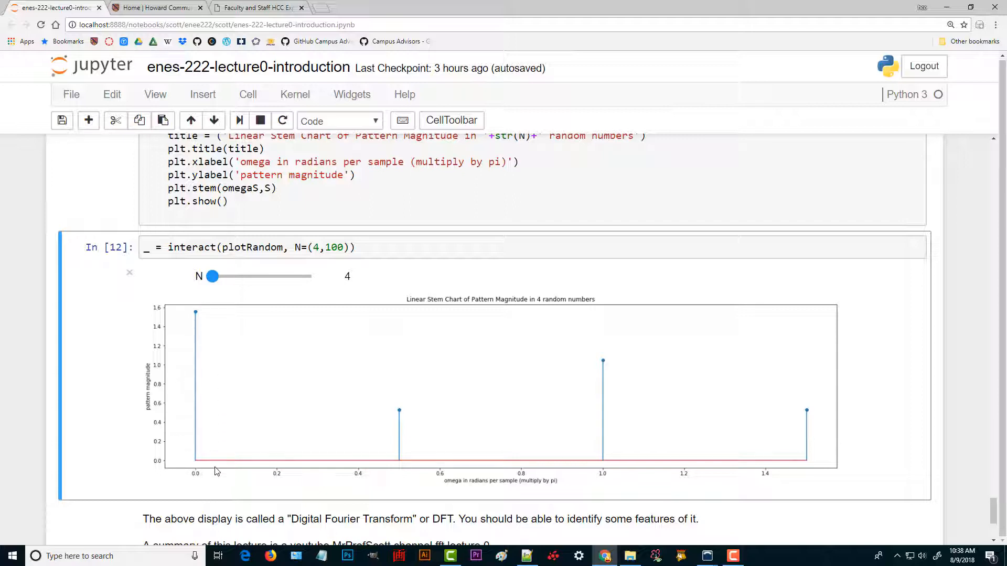
mouse_move(603, 370)
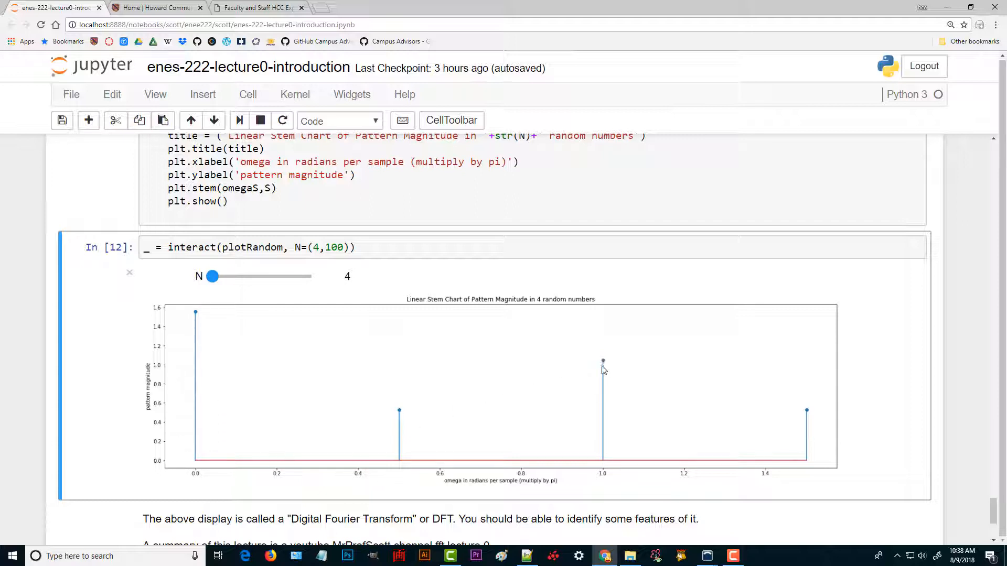
mouse_move(801, 435)
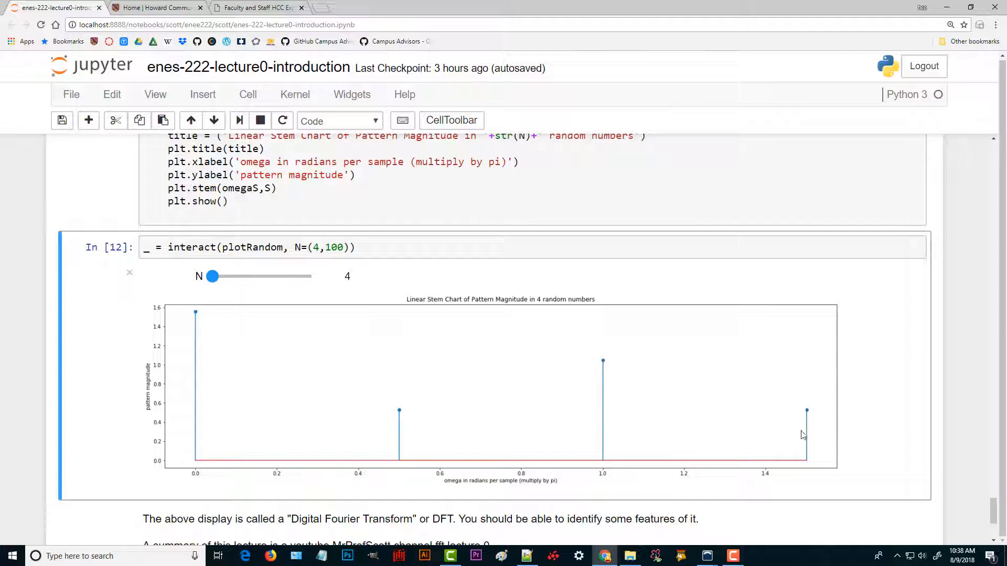
drag(212, 276, 258, 276)
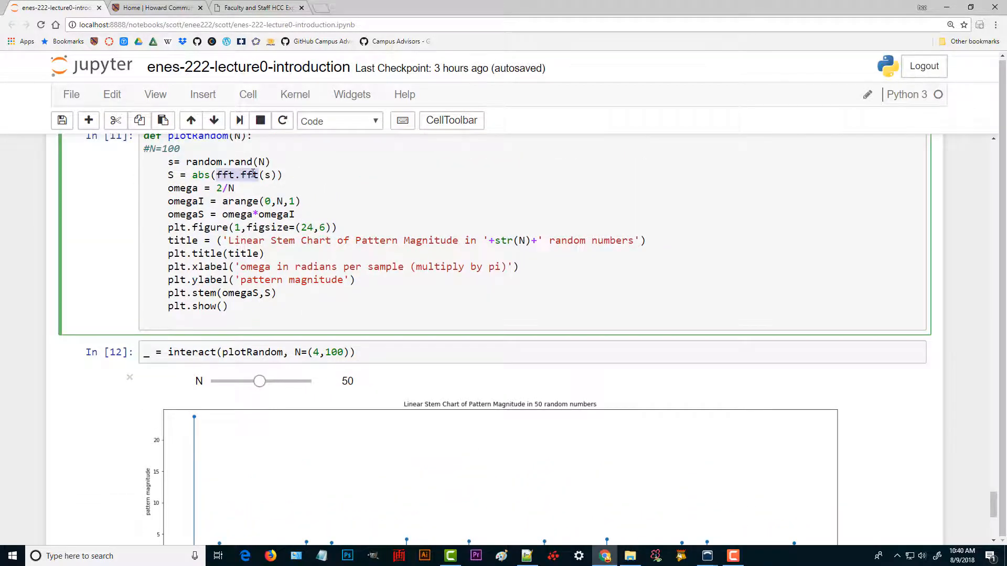
scroll(down, 3)
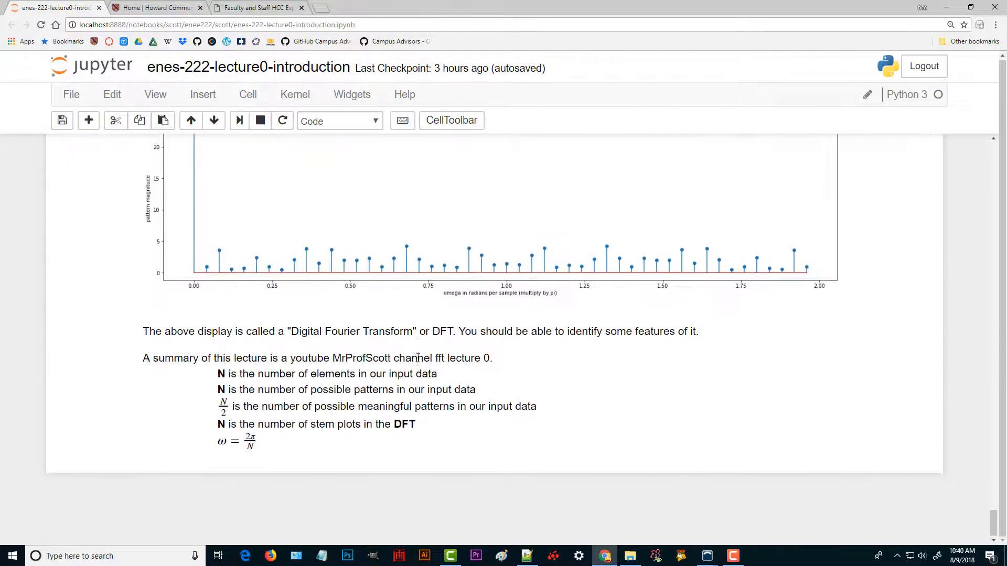